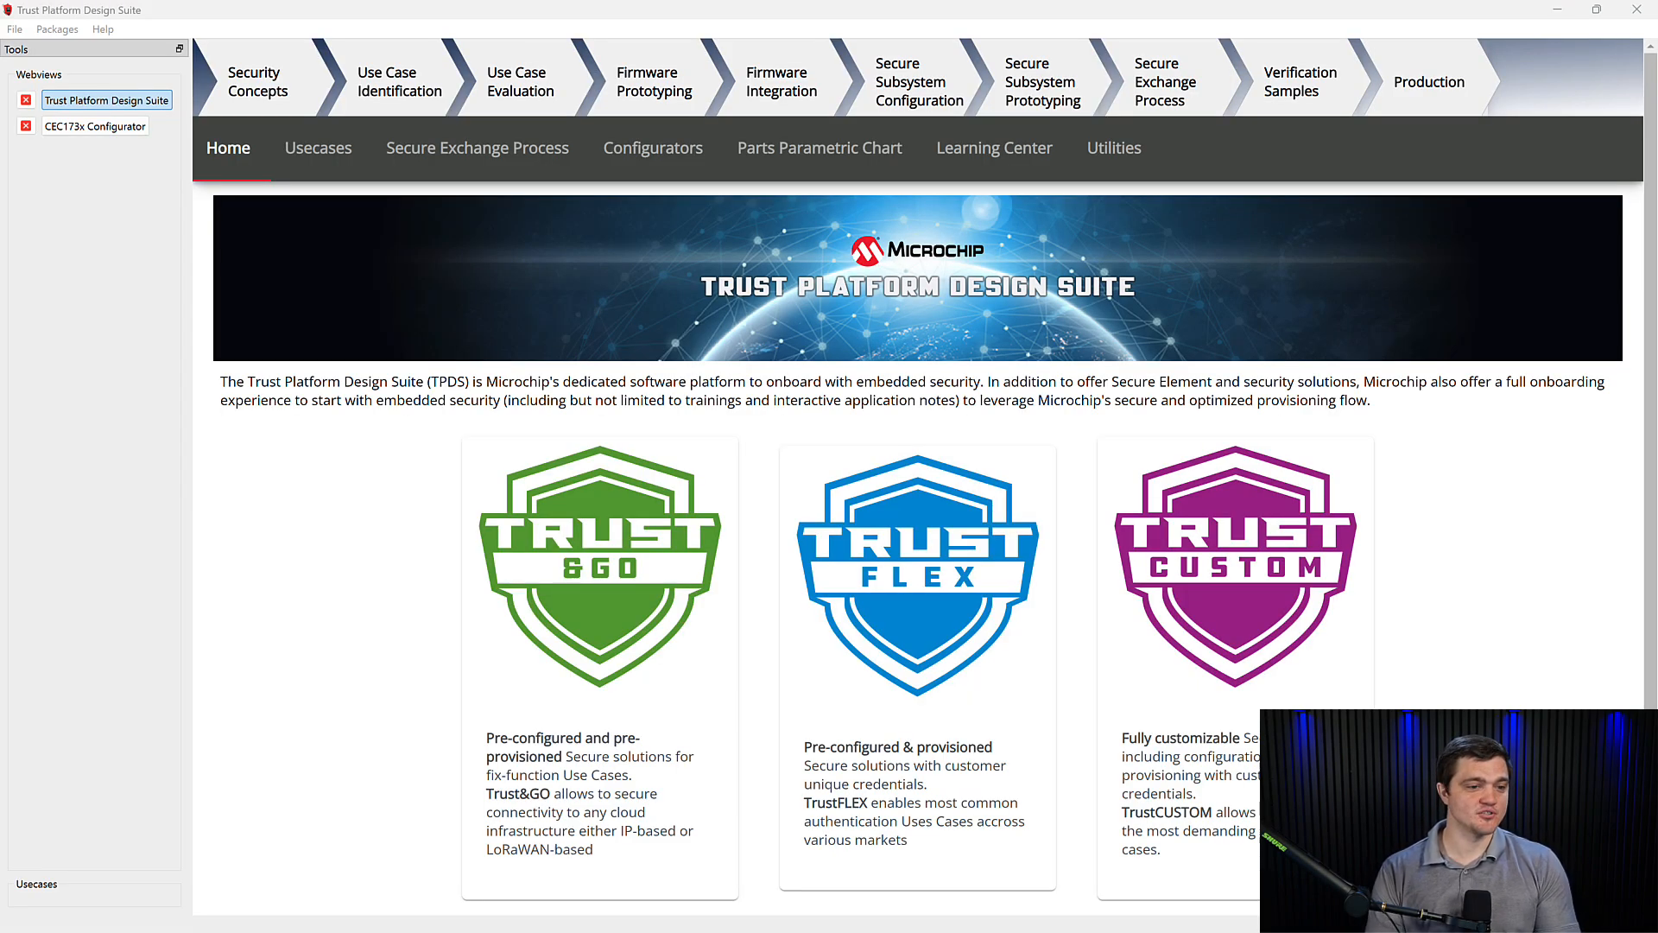
mouse_move(1605, 80)
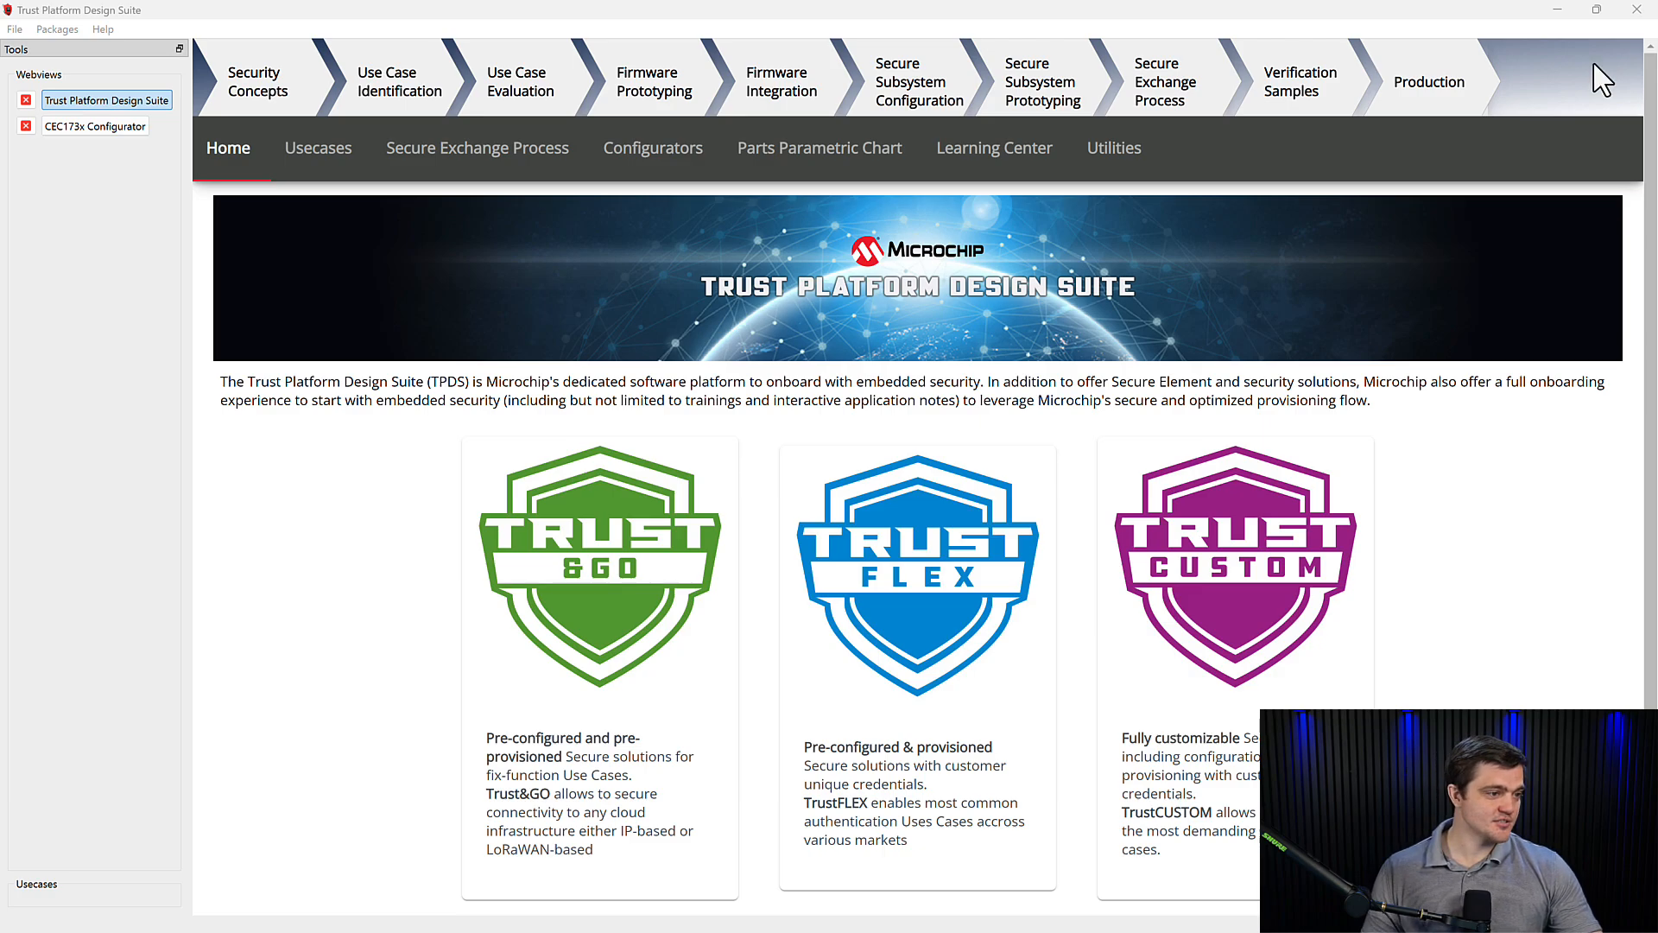
mouse_move(644, 147)
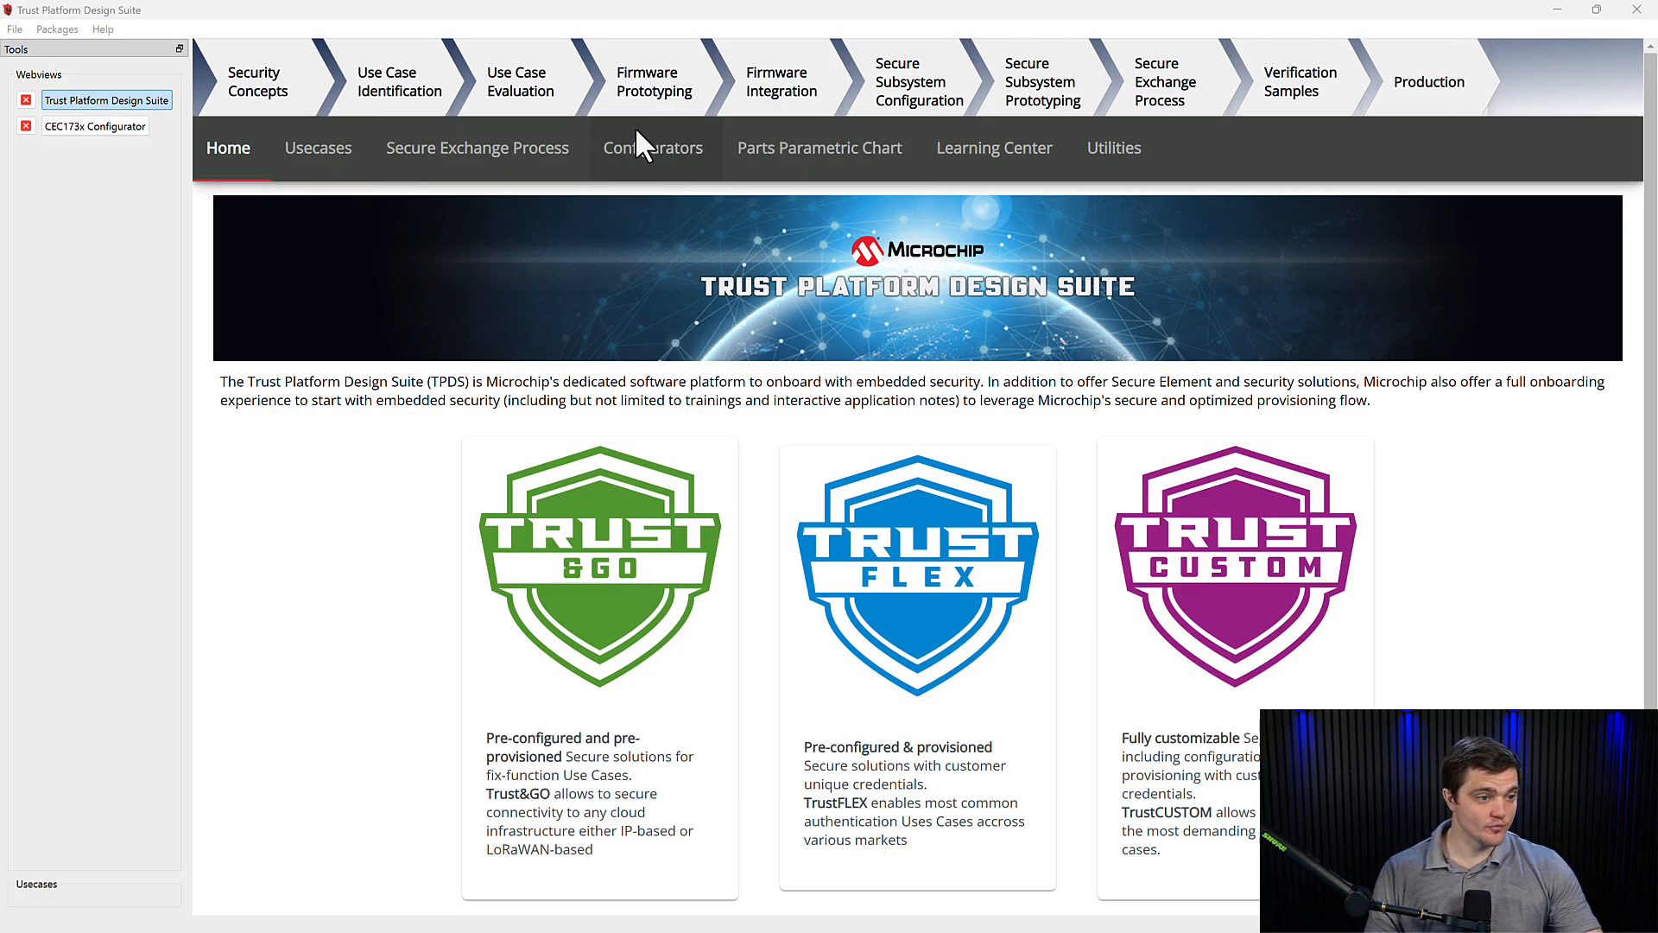
Show the Provisioning Configurators page listing Trust&Go, TrustFLEX and TrustCUSTOM devices.
left_click(653, 147)
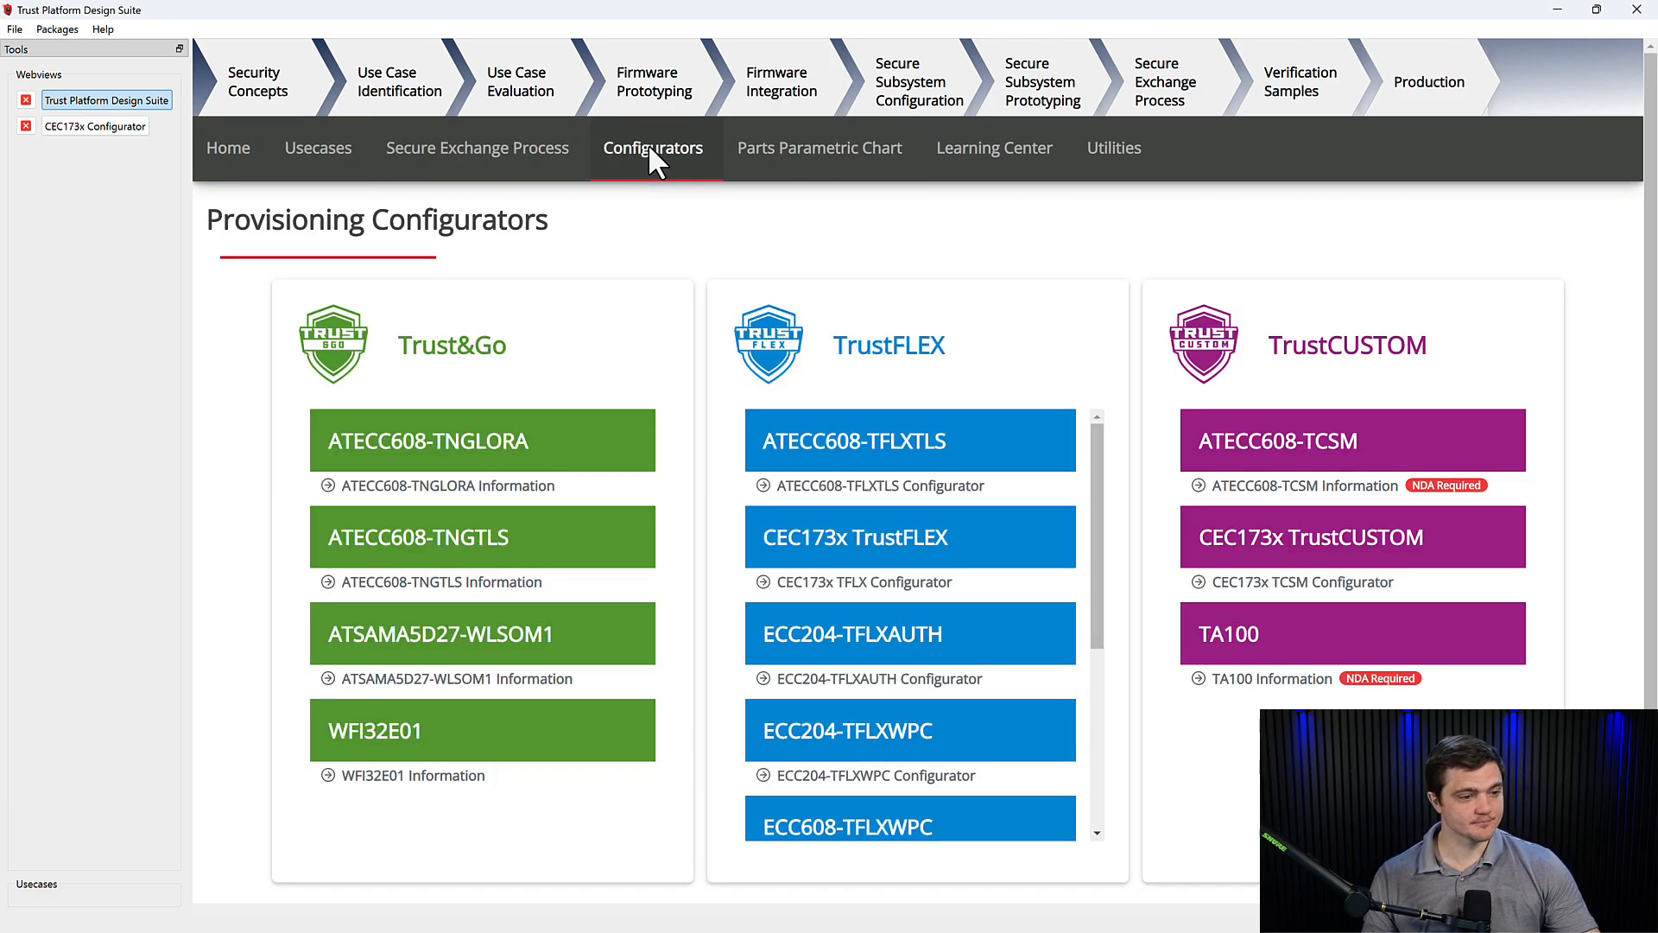
mouse_move(746, 544)
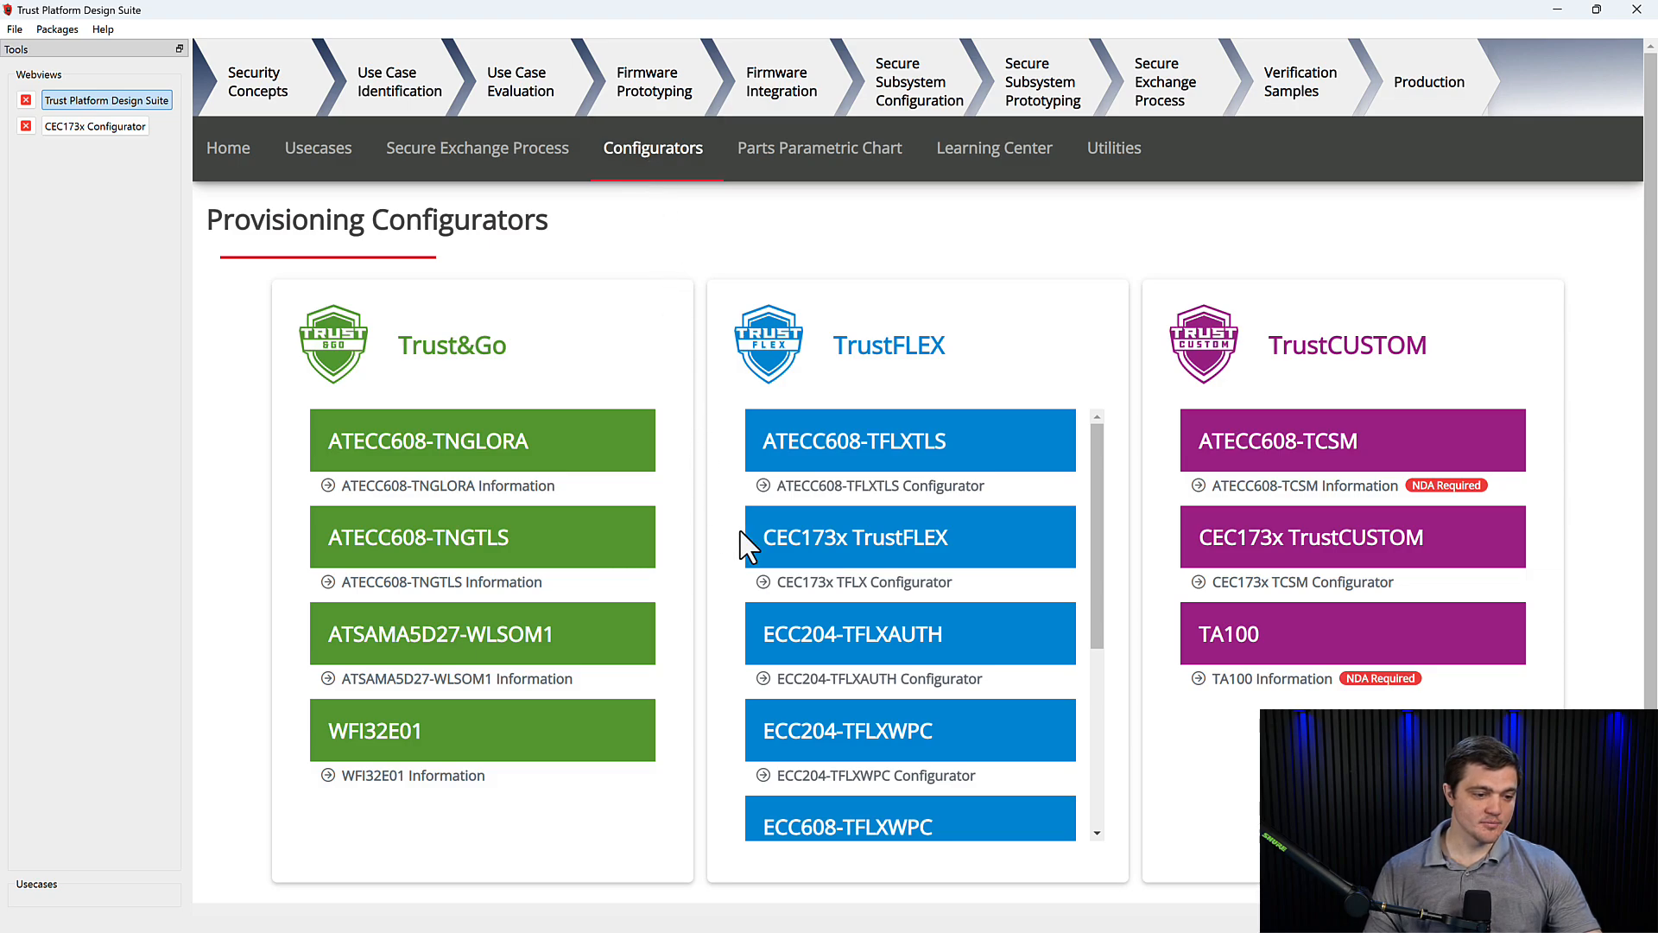
mouse_move(858, 582)
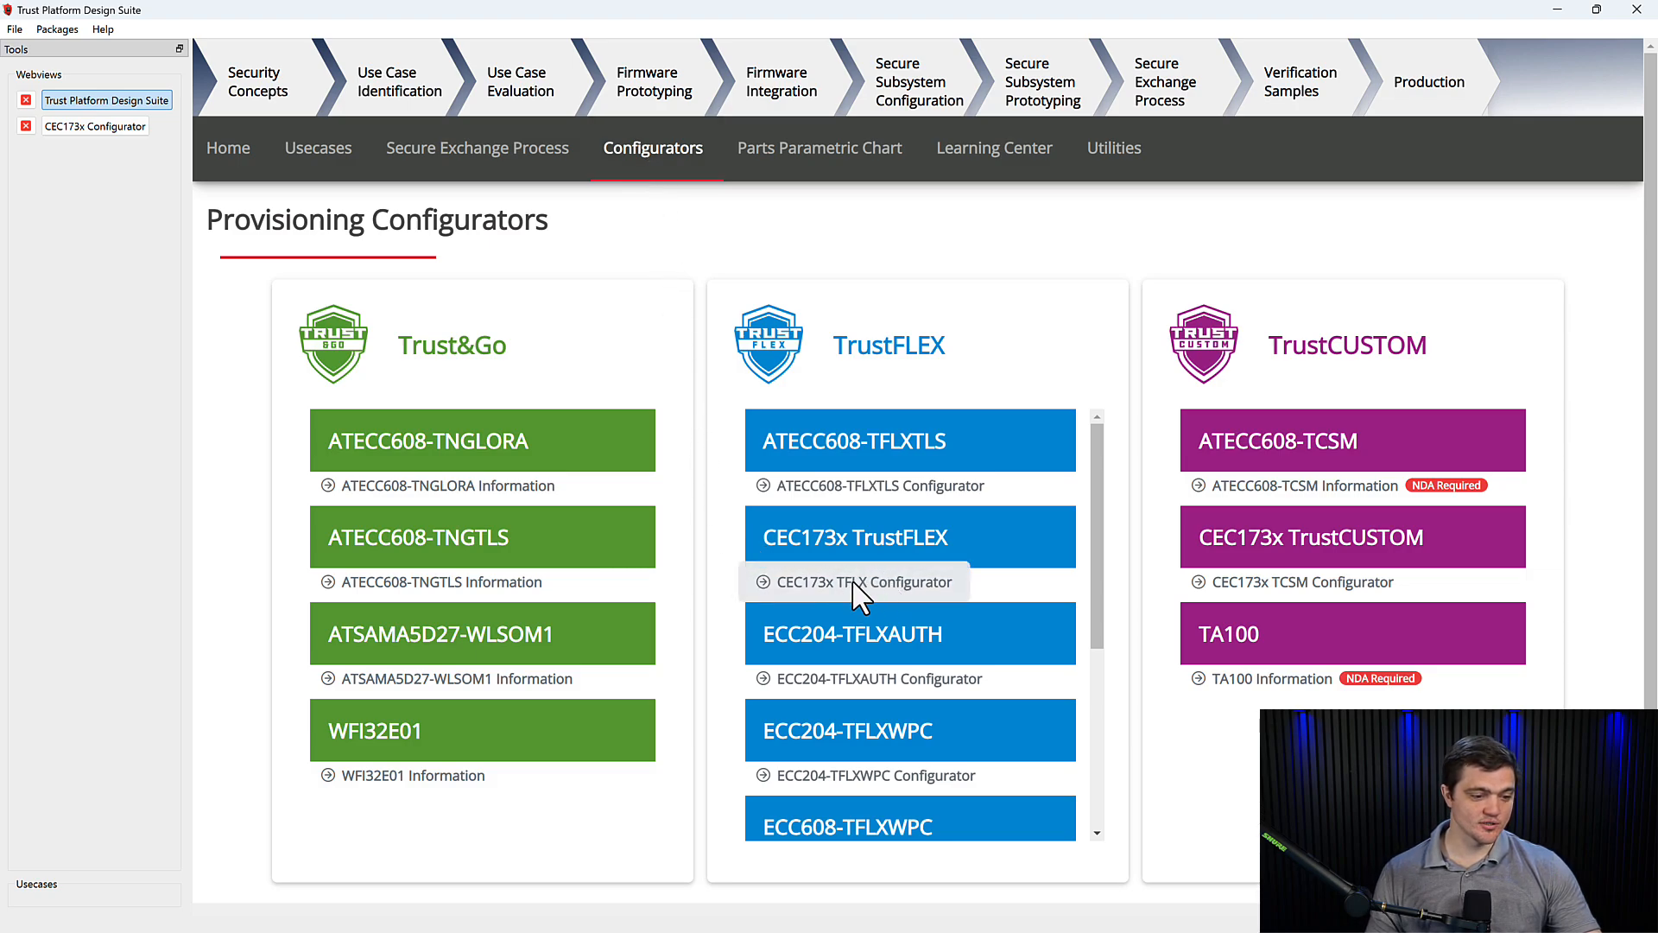
Launch the CEC173x TFLX configurator's System Configuration and enable the Secure Update feature.
left_click(861, 582)
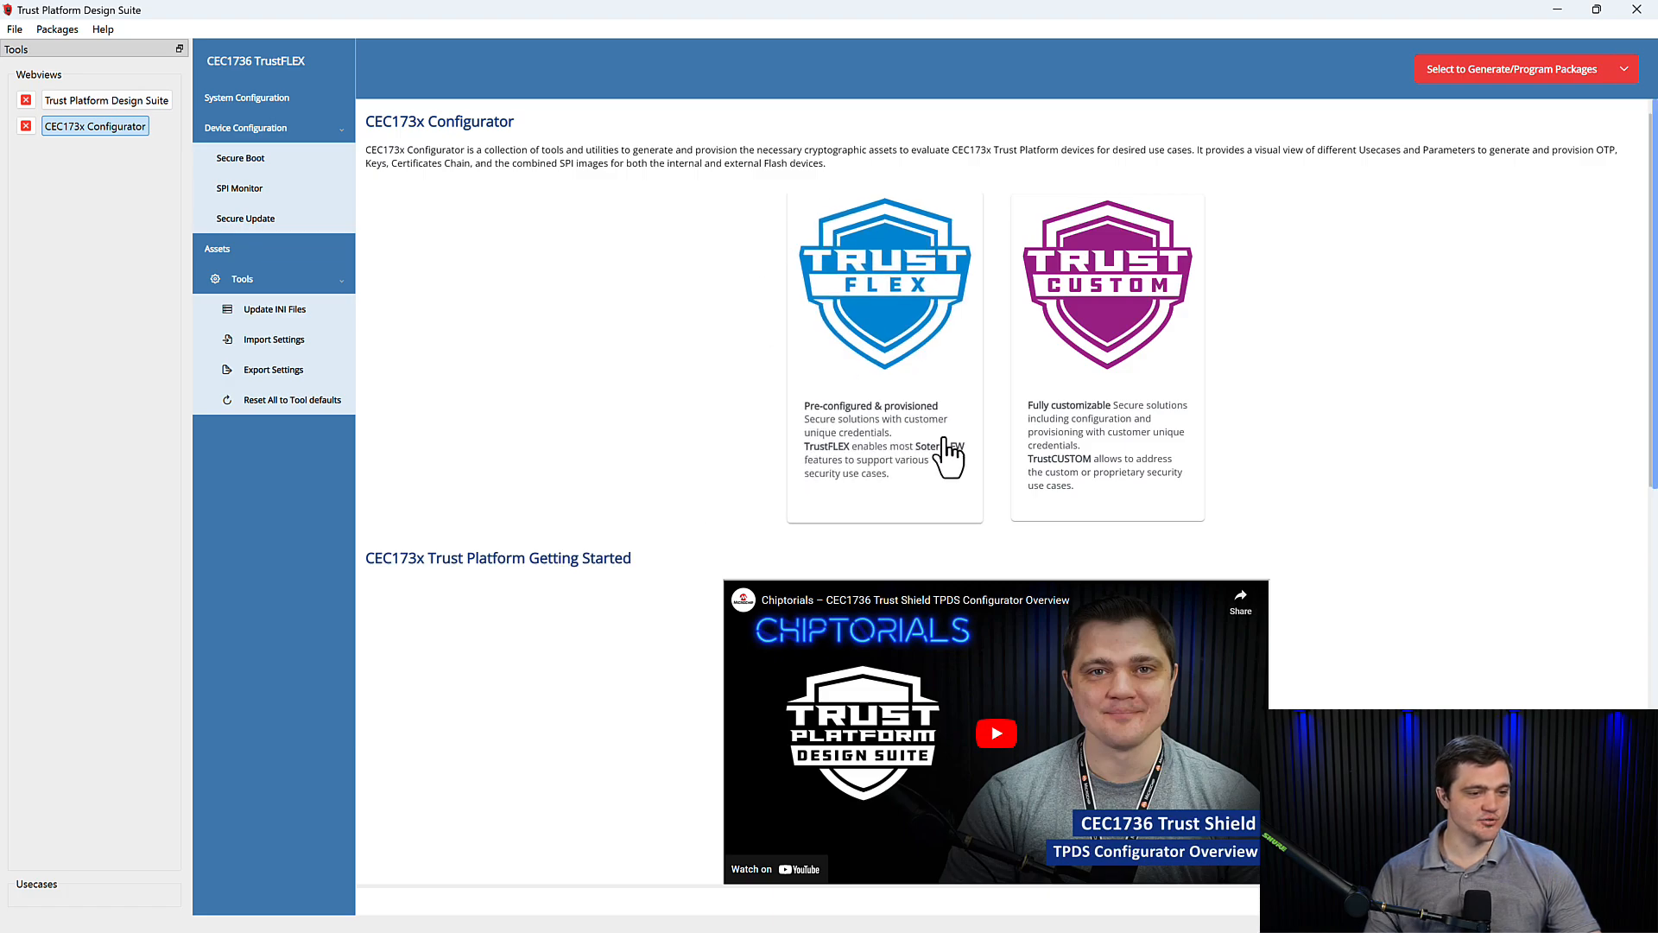
mouse_move(440, 114)
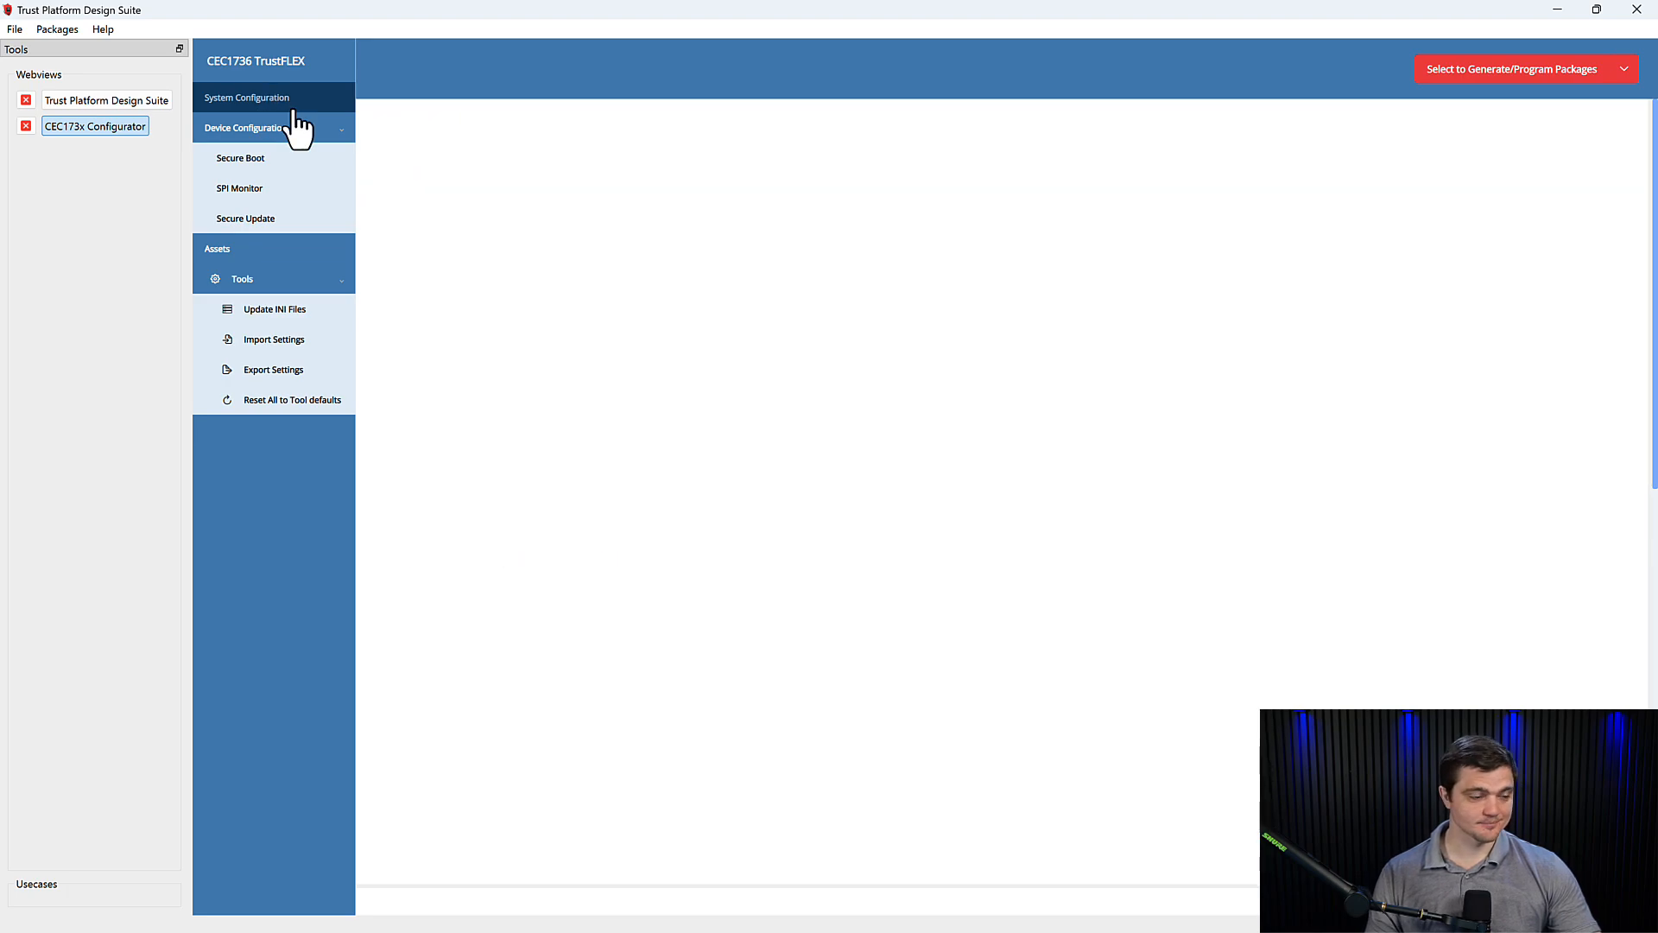
left_click(247, 96)
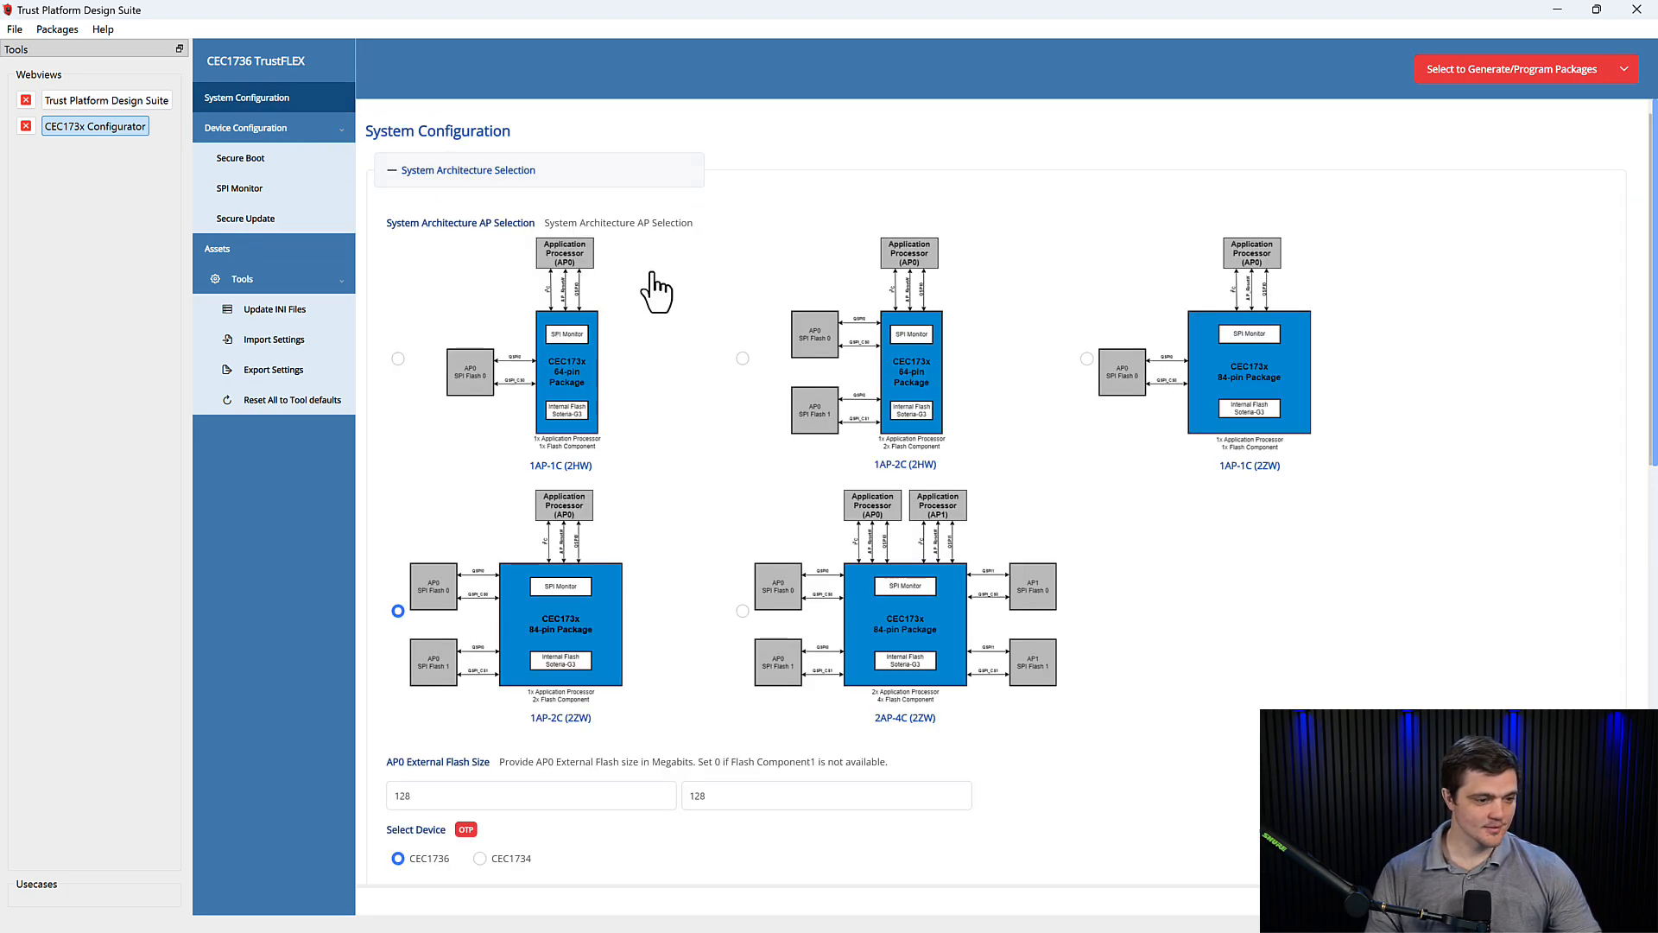
scroll("down", 3)
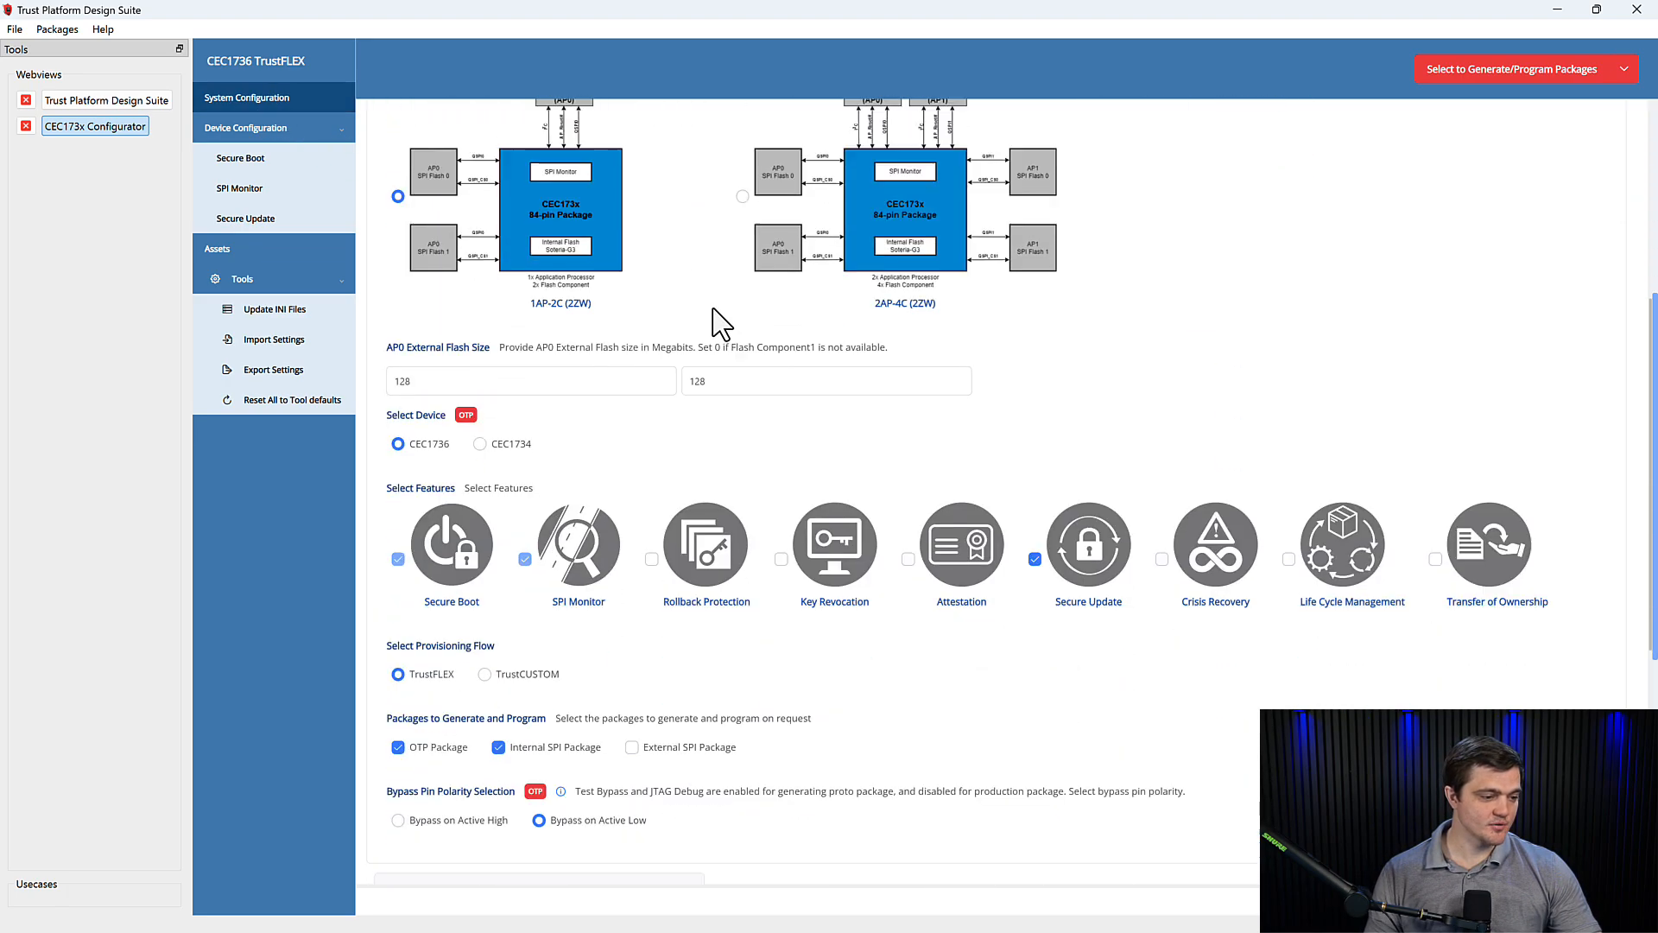
mouse_move(1404, 634)
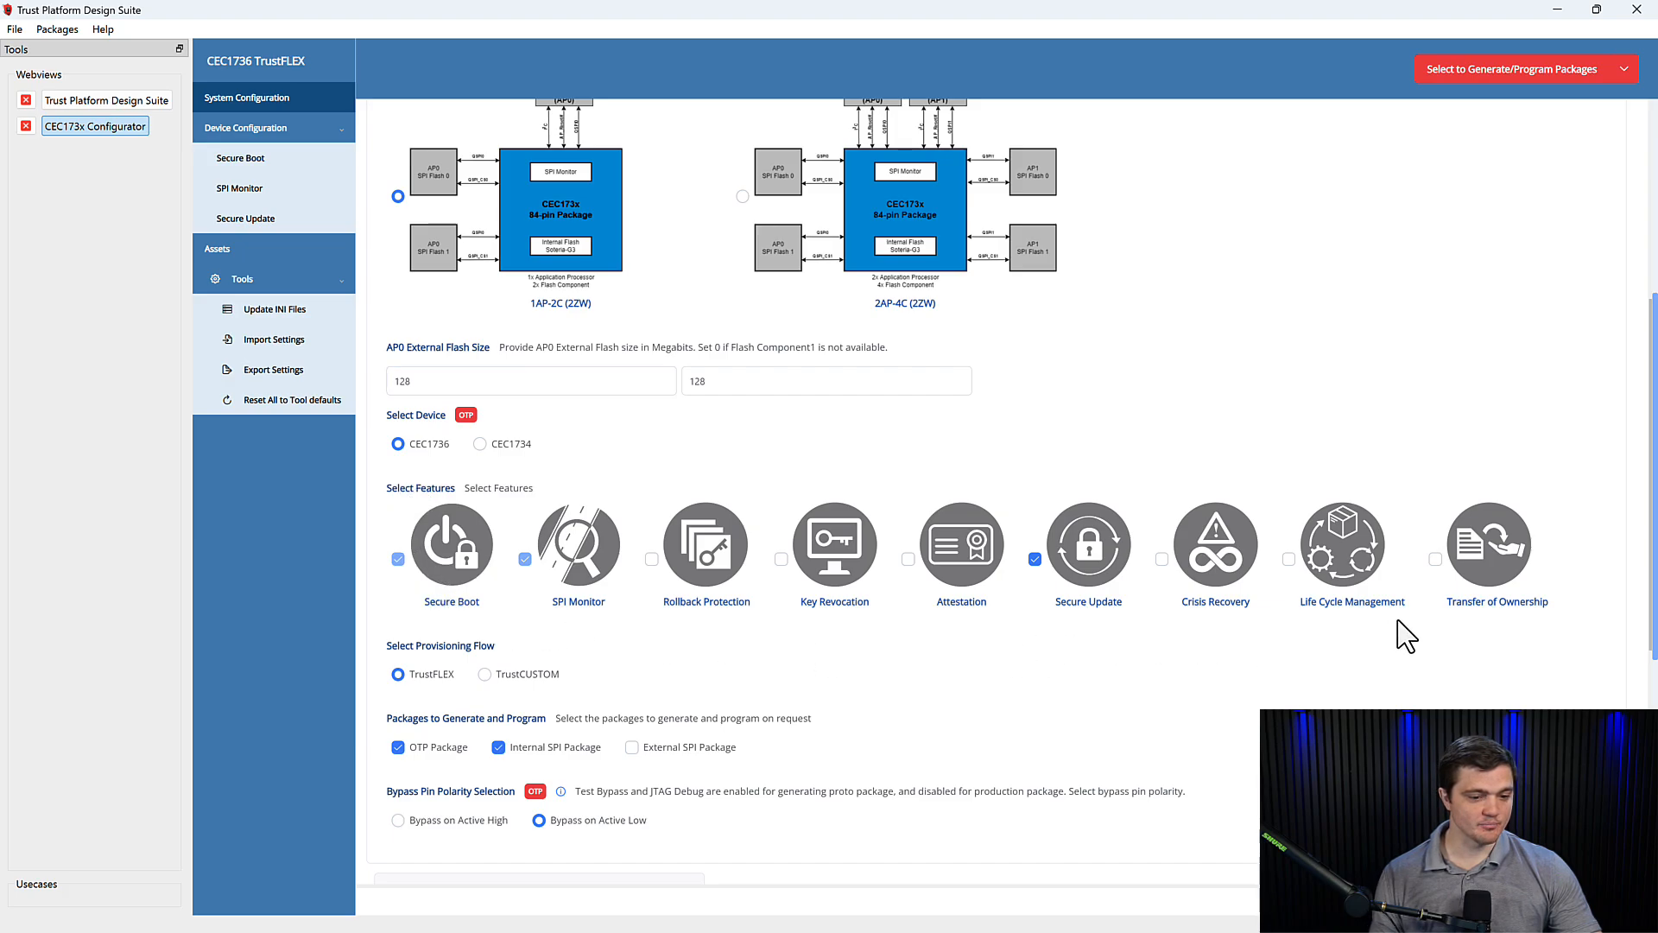
mouse_move(1086, 663)
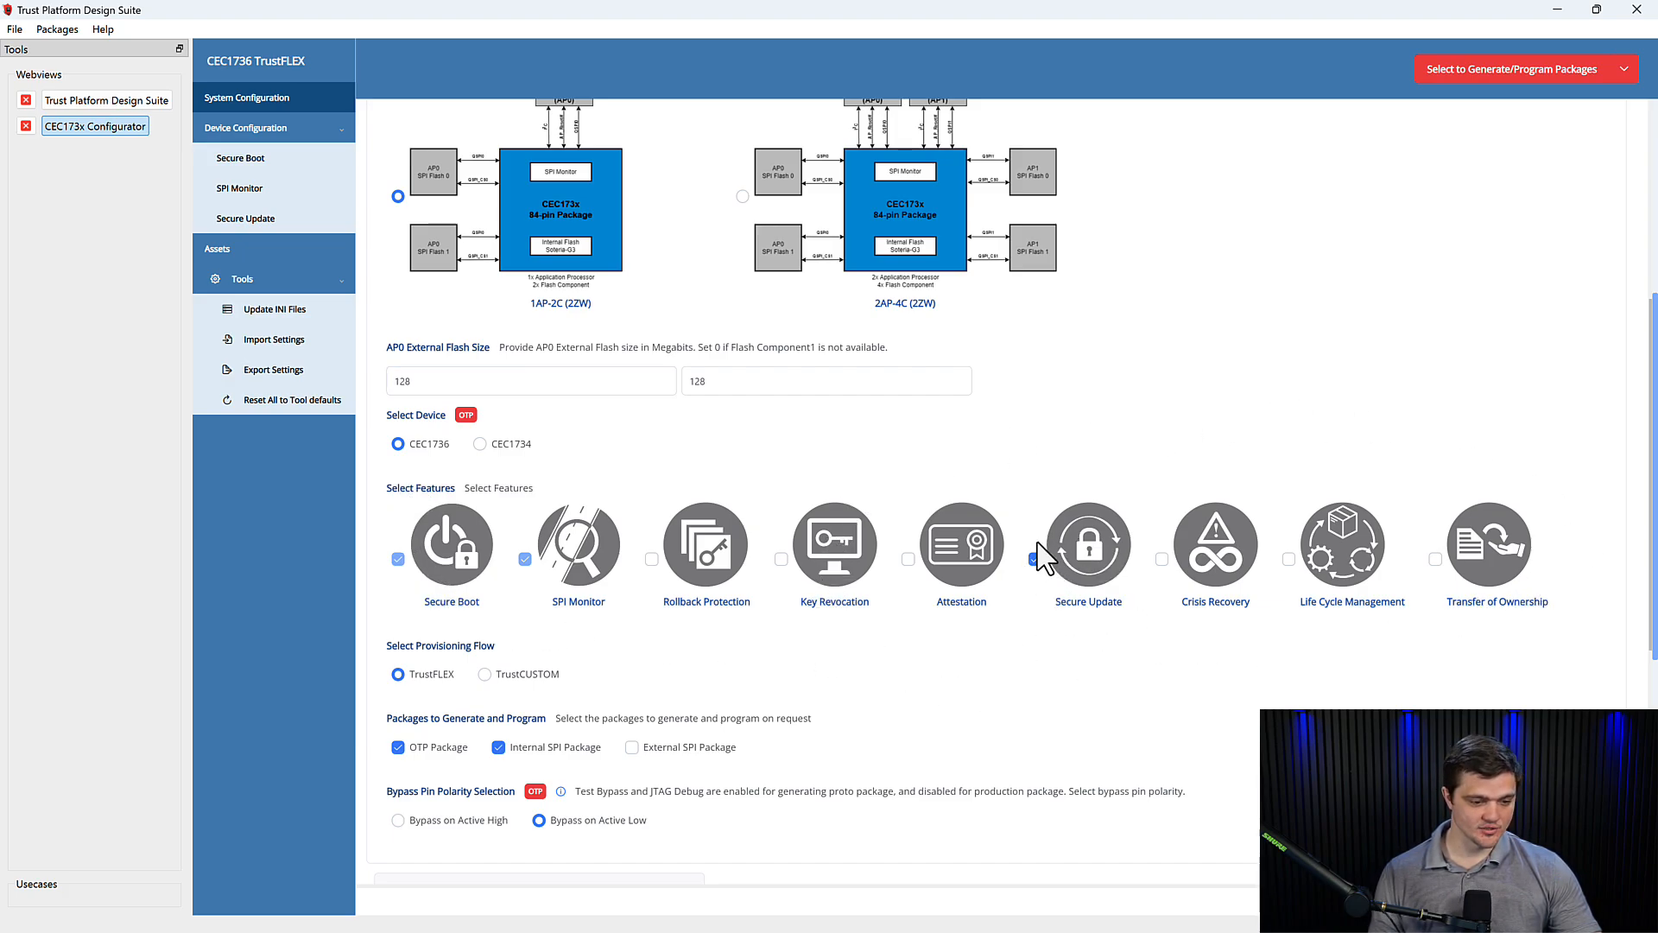
left_click(1035, 558)
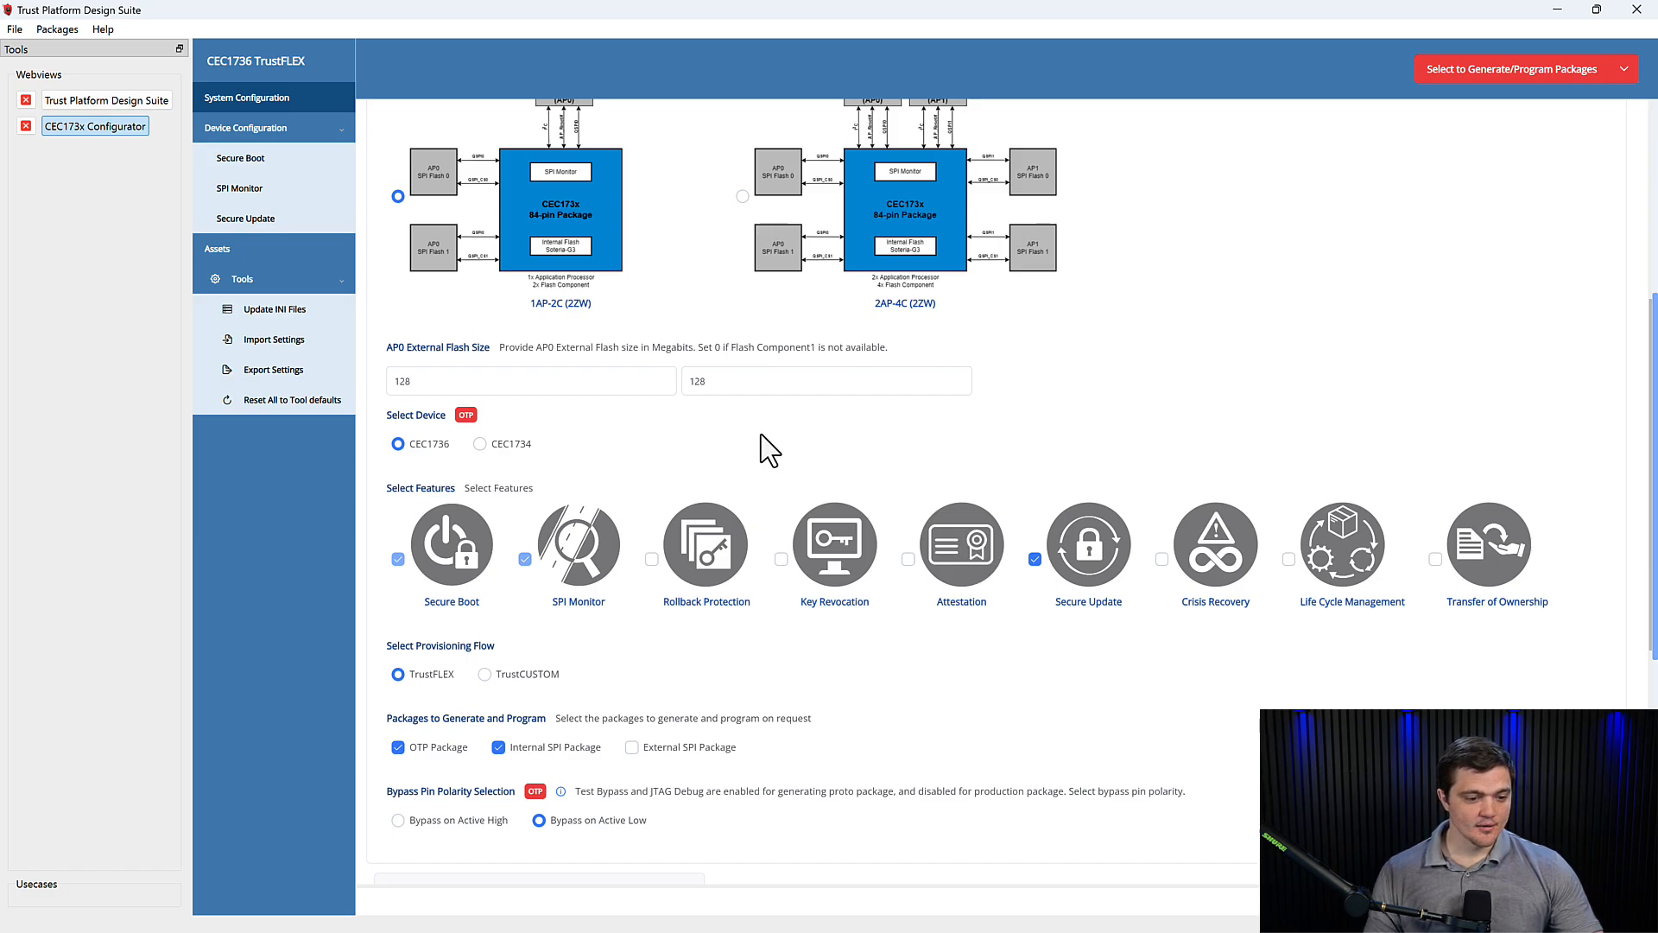
mouse_move(245, 217)
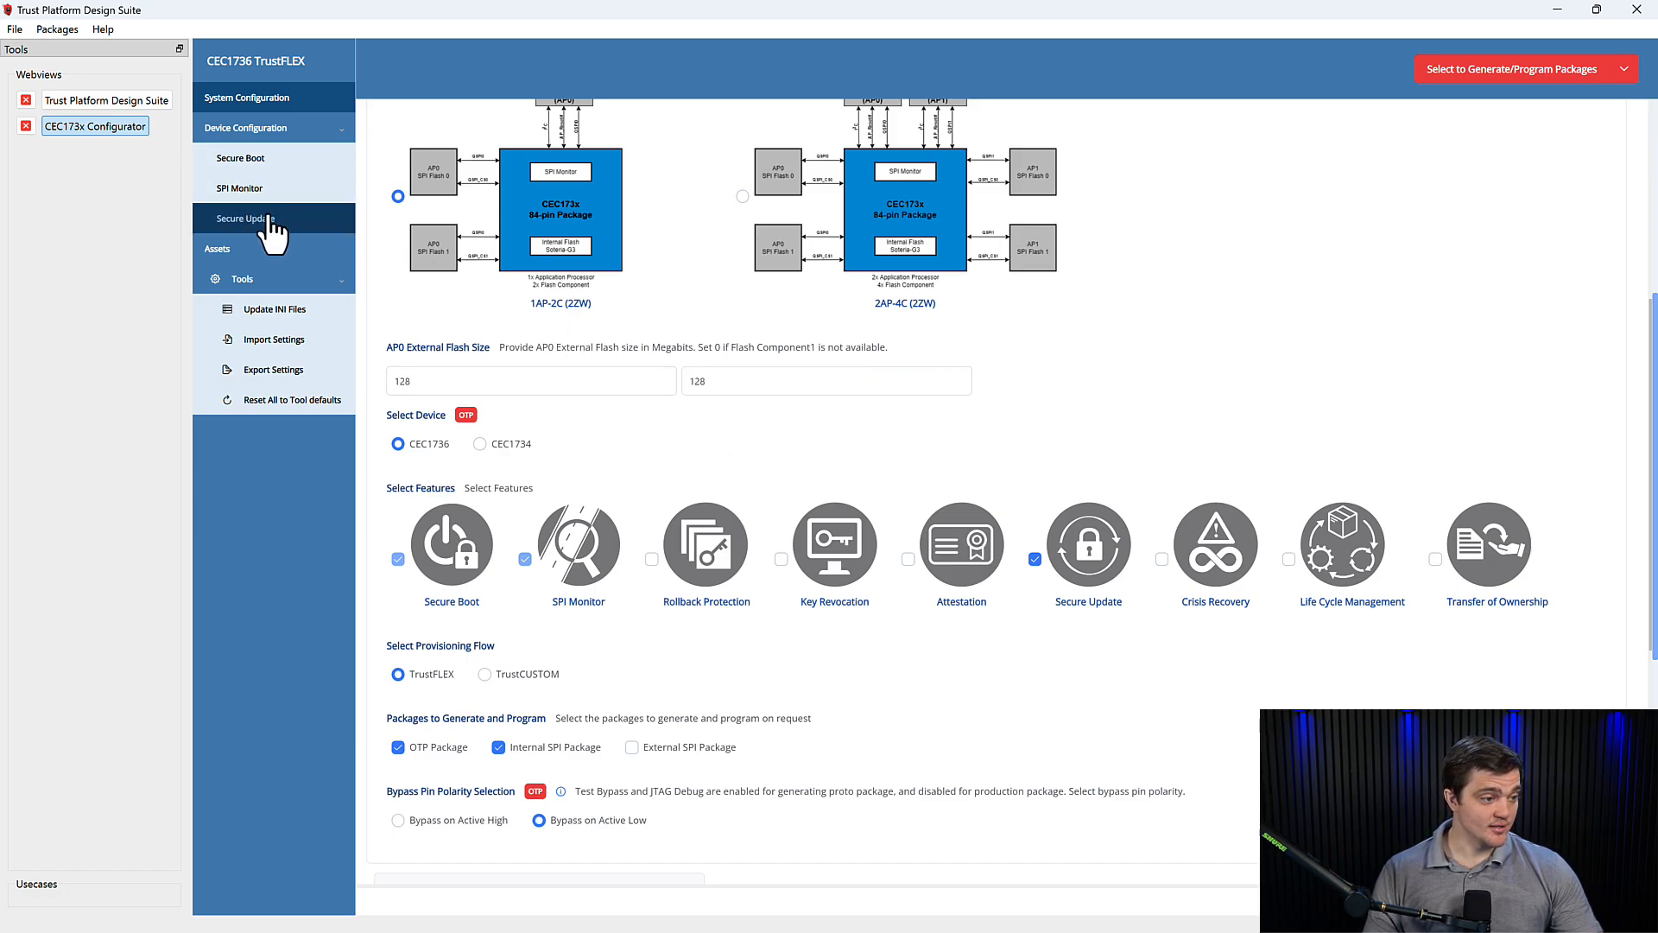
left_click(245, 218)
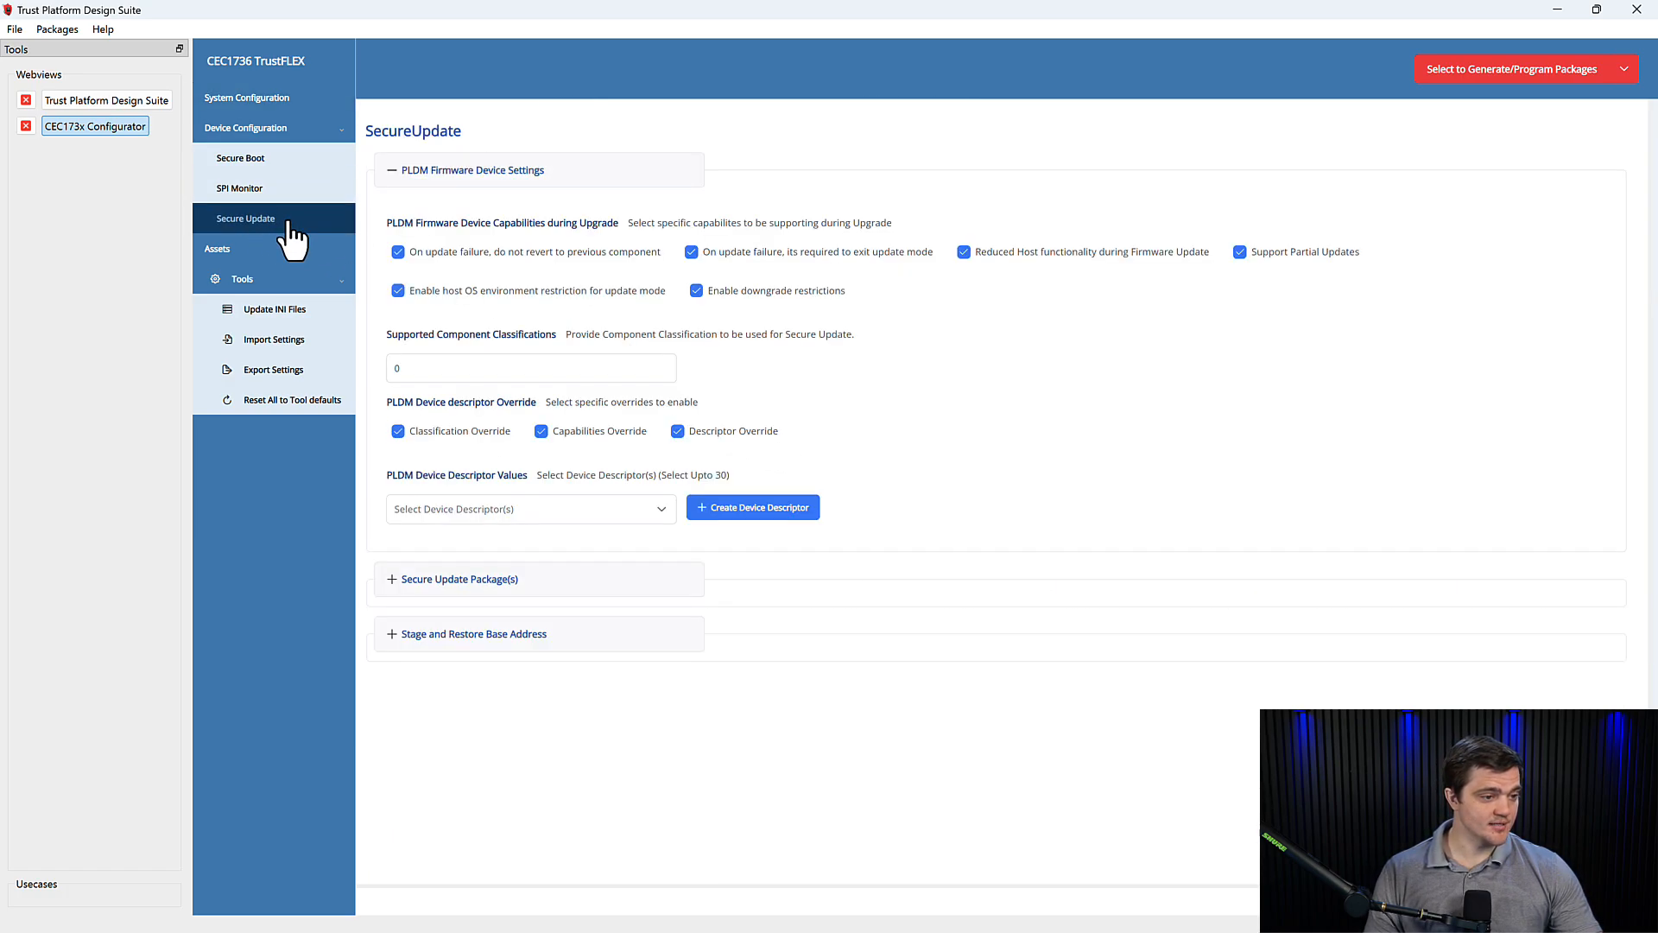
left_click(475, 129)
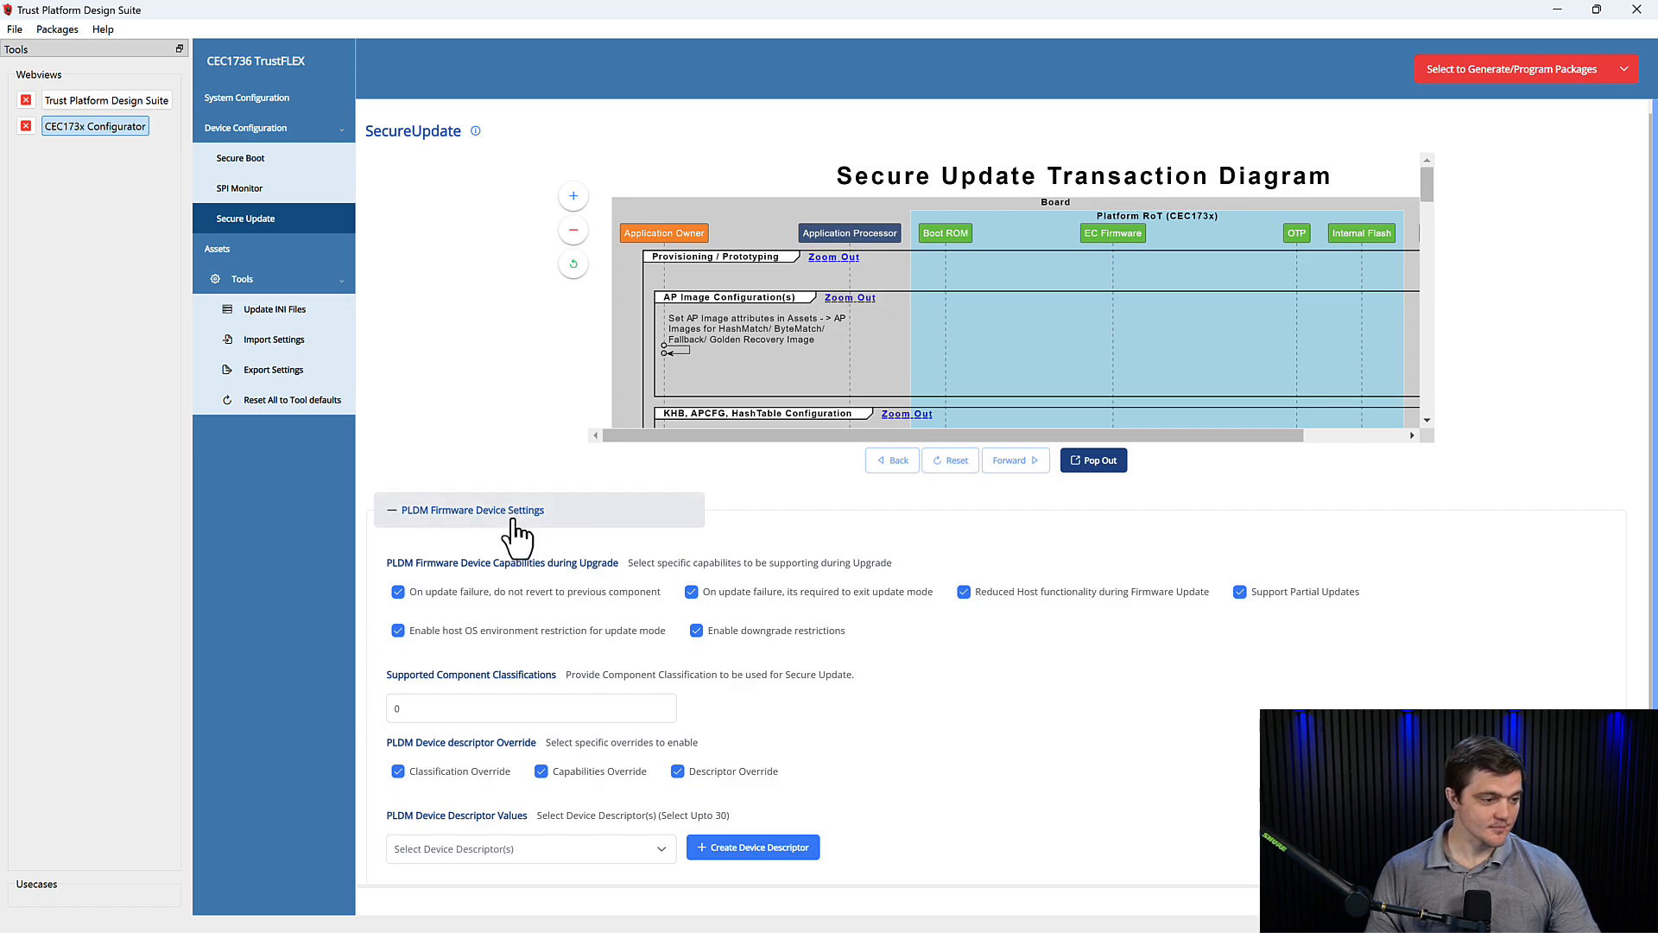
mouse_move(518, 533)
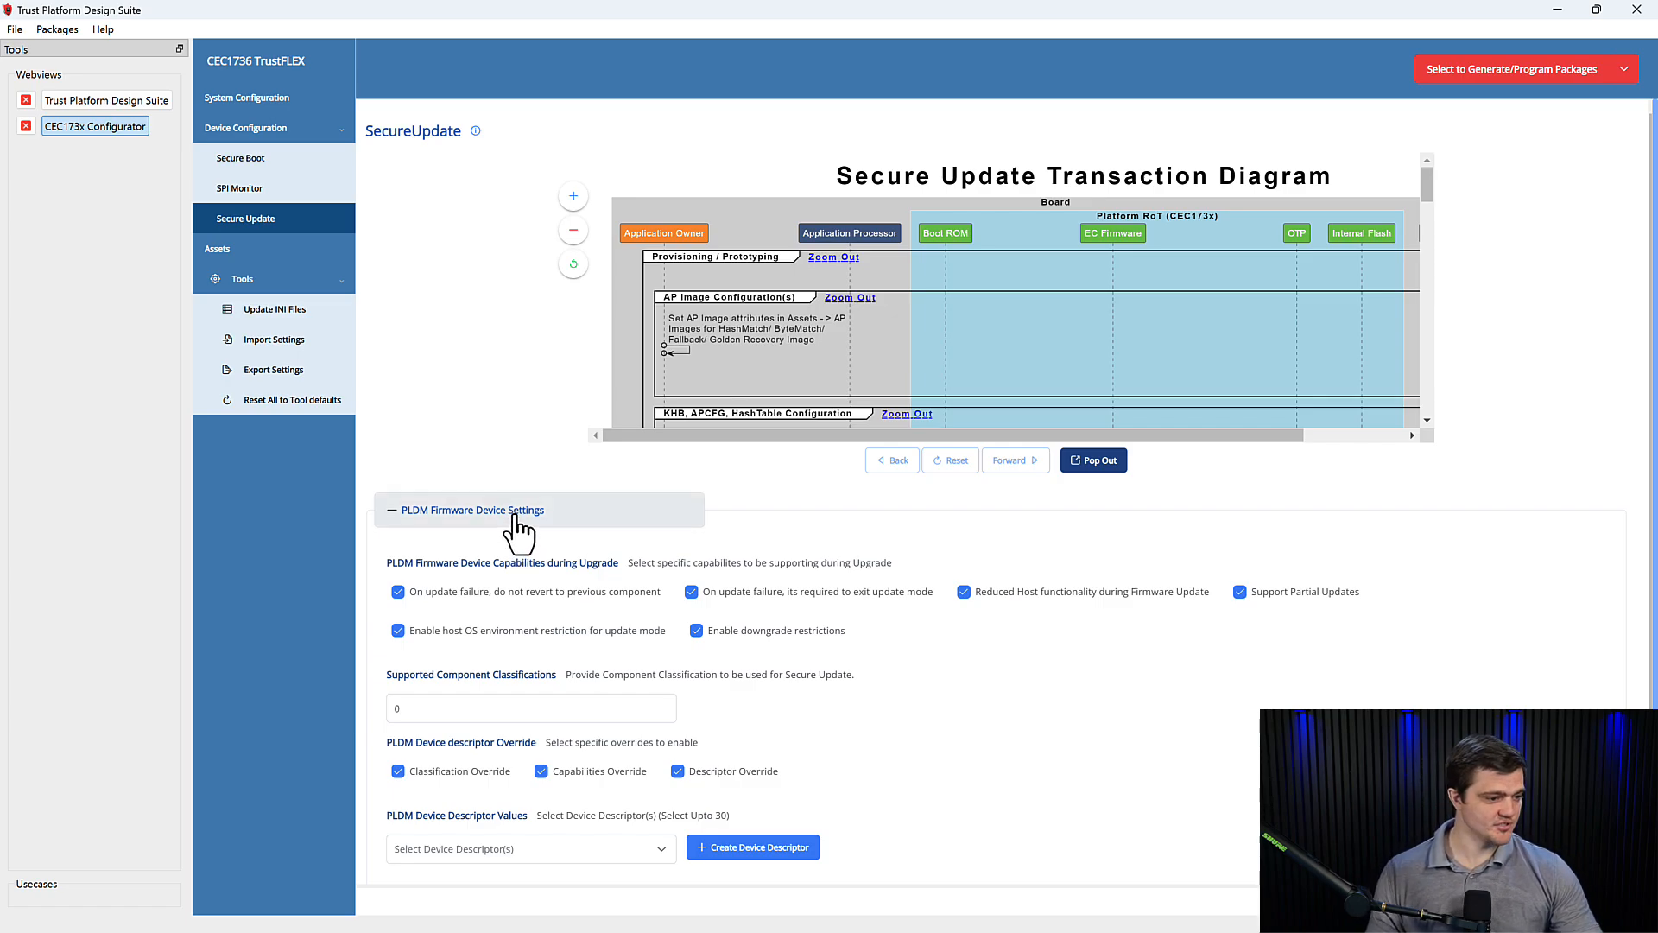
left_click(473, 508)
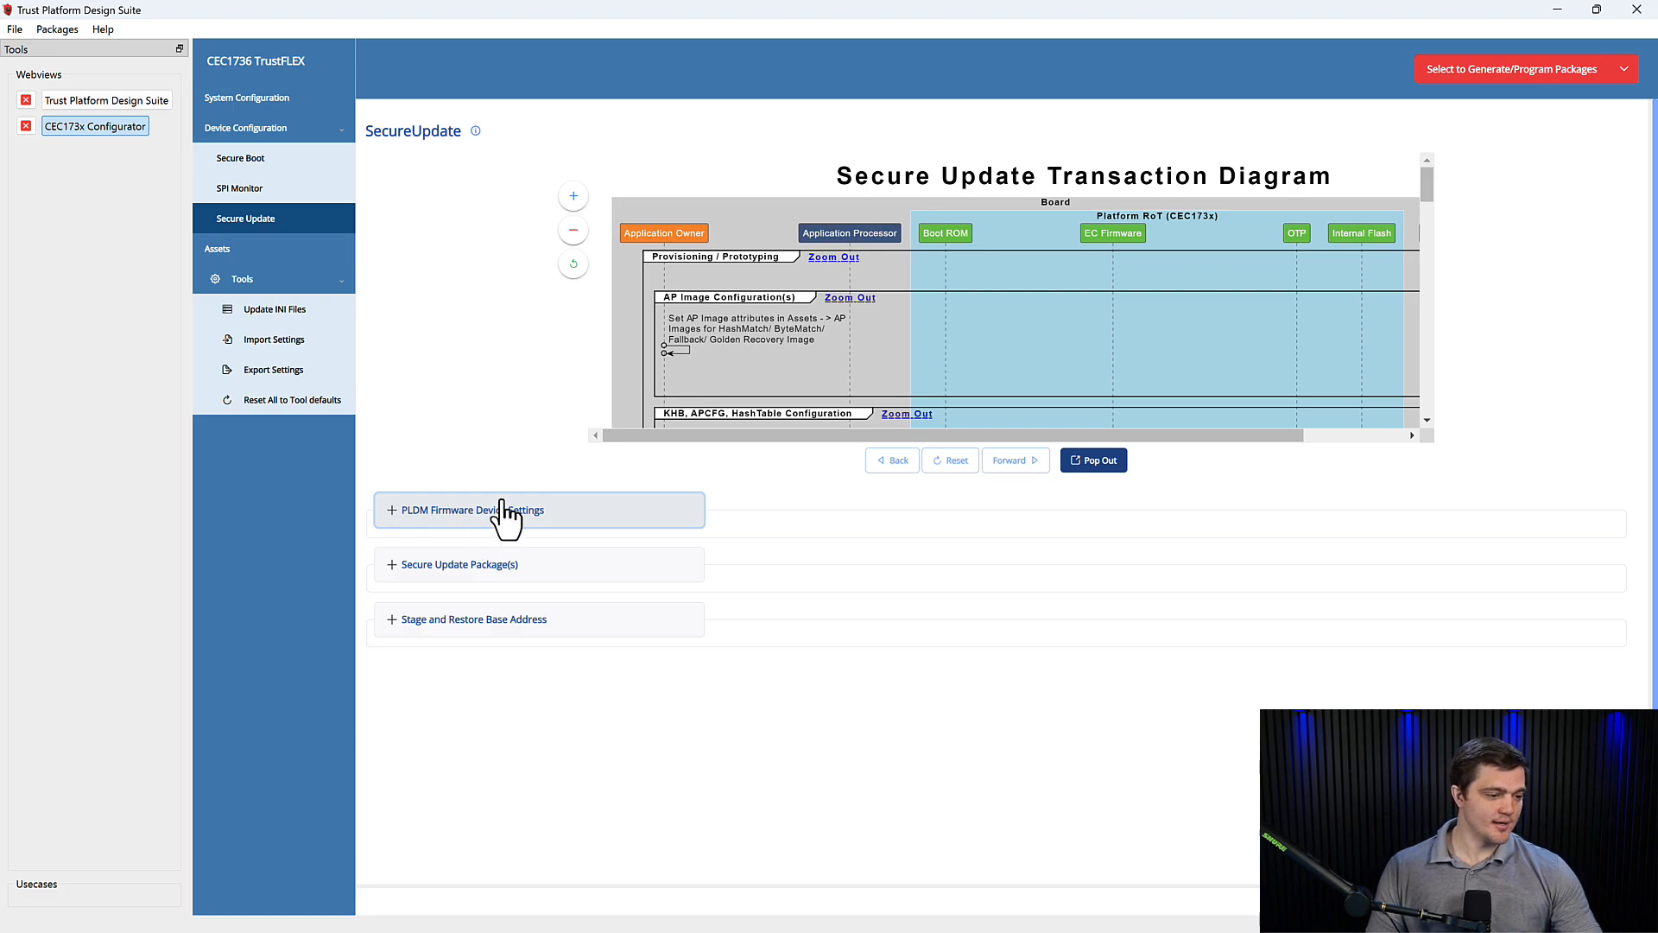
mouse_move(524, 525)
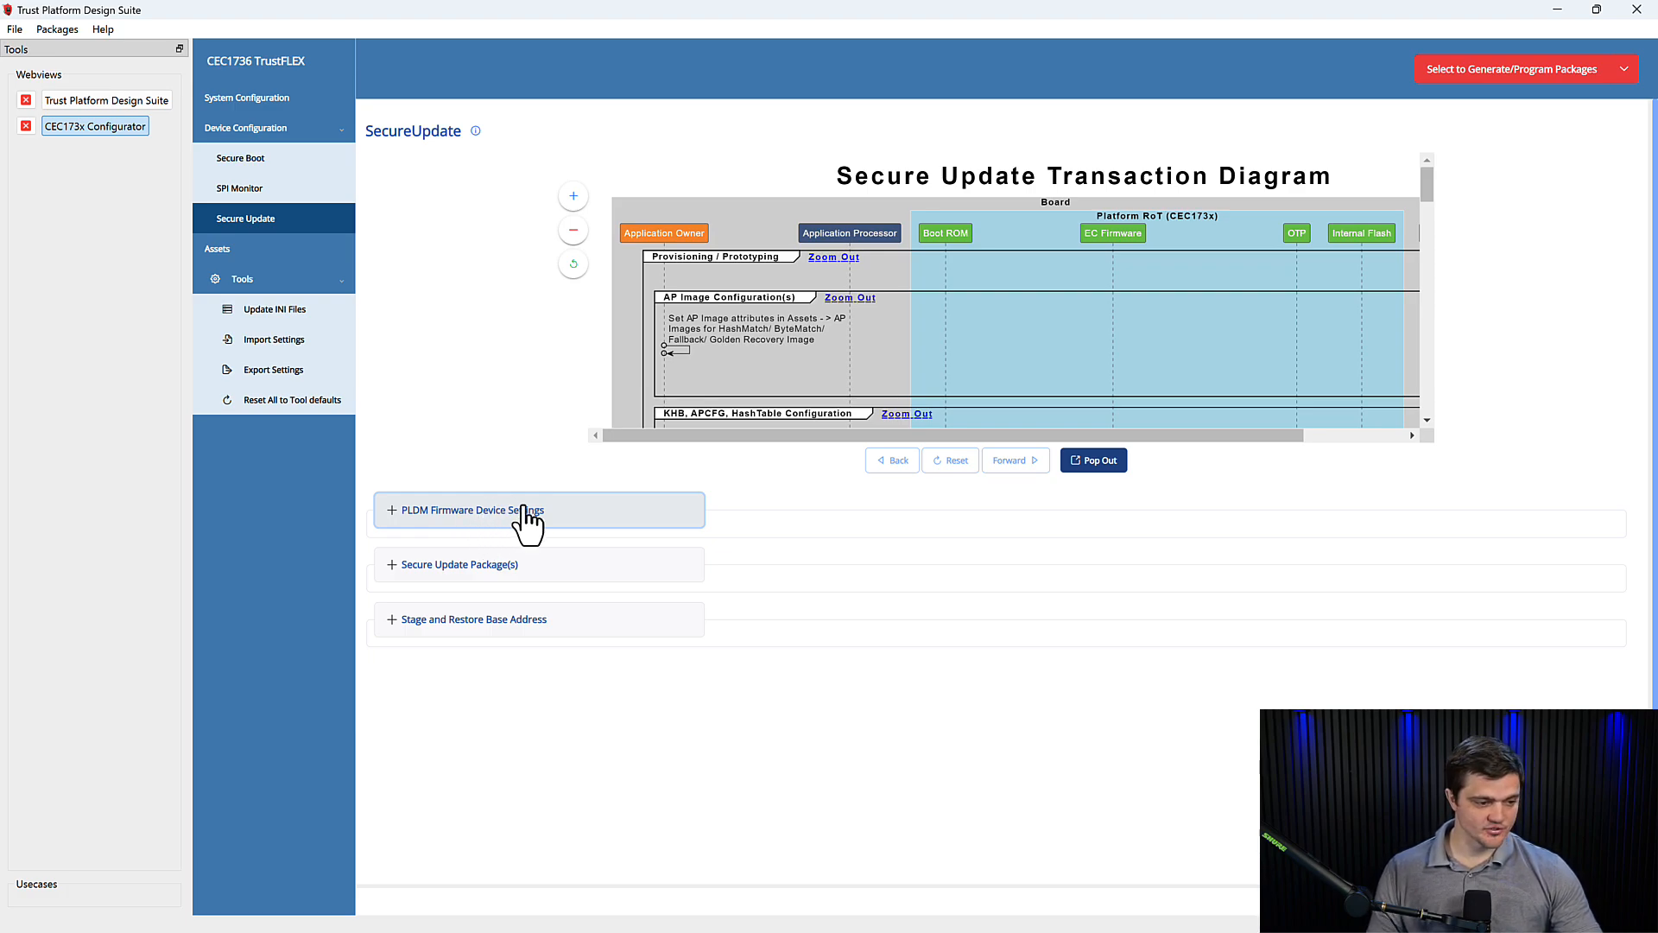
mouse_move(572, 530)
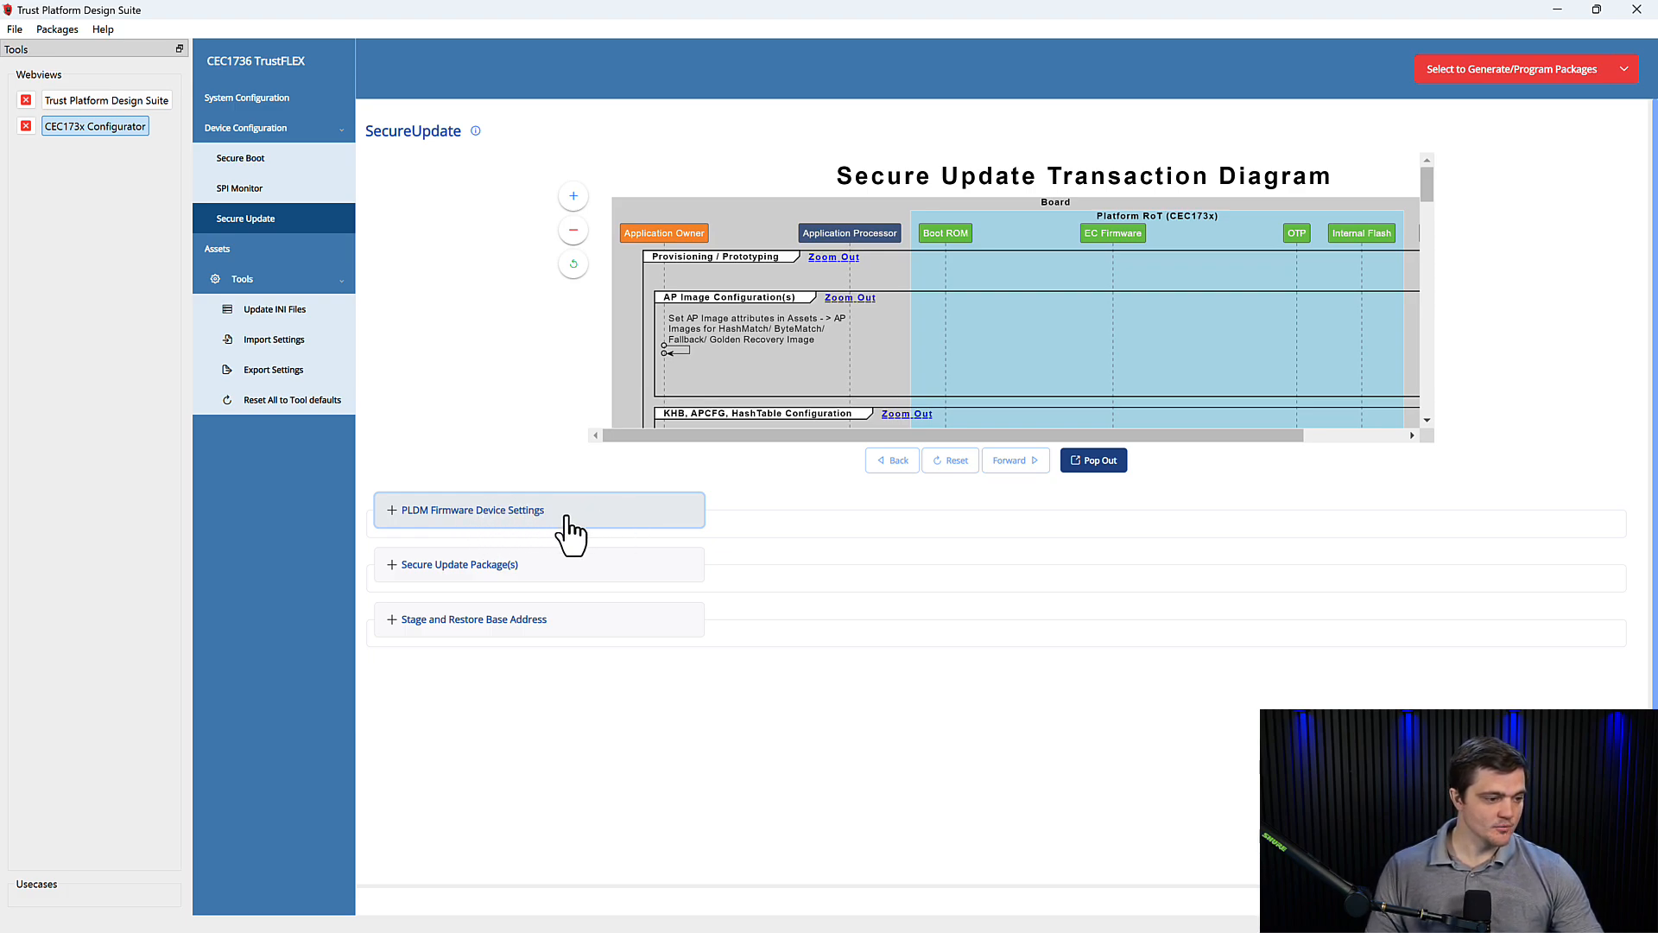
left_click(469, 510)
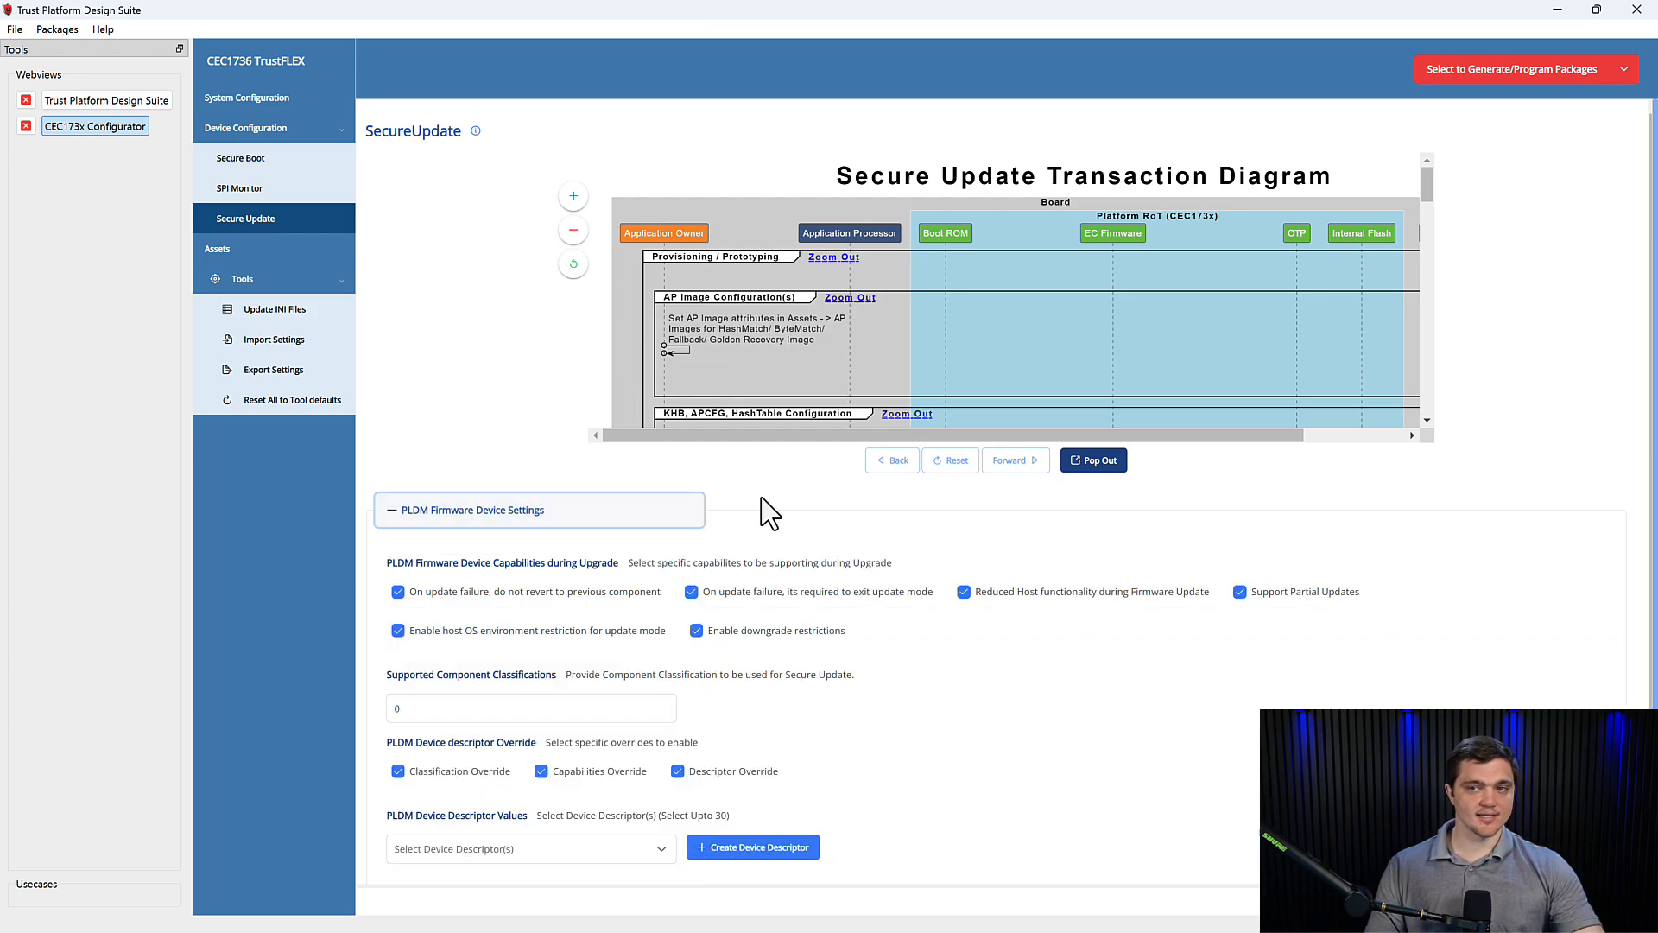
mouse_move(846, 518)
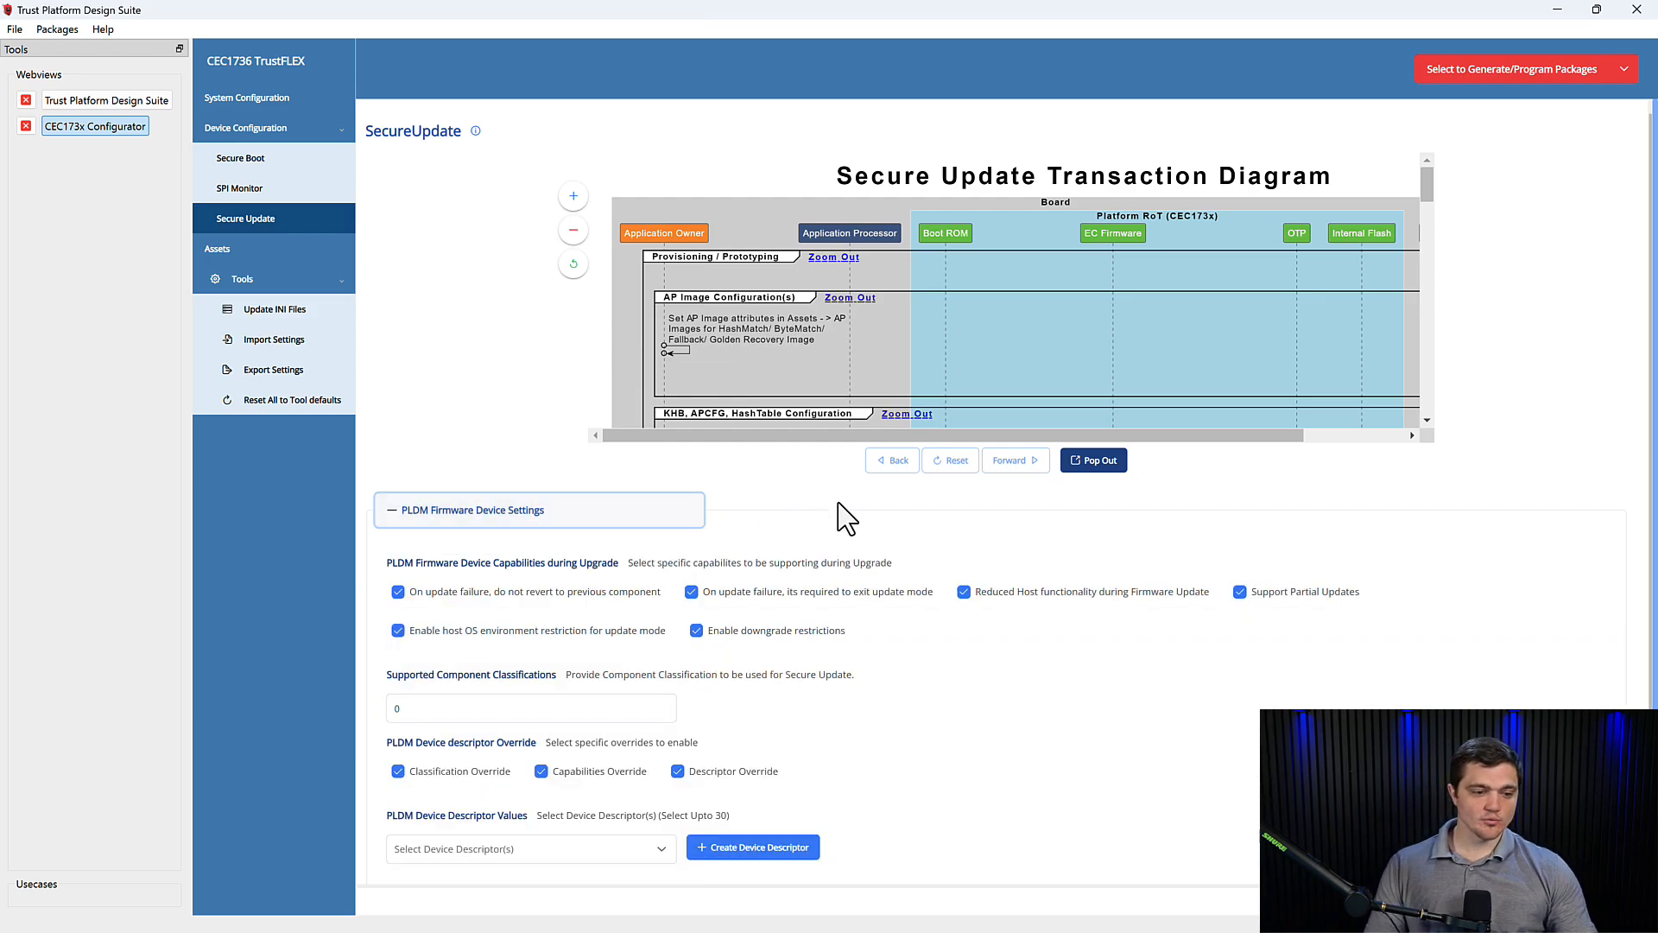
mouse_move(931, 511)
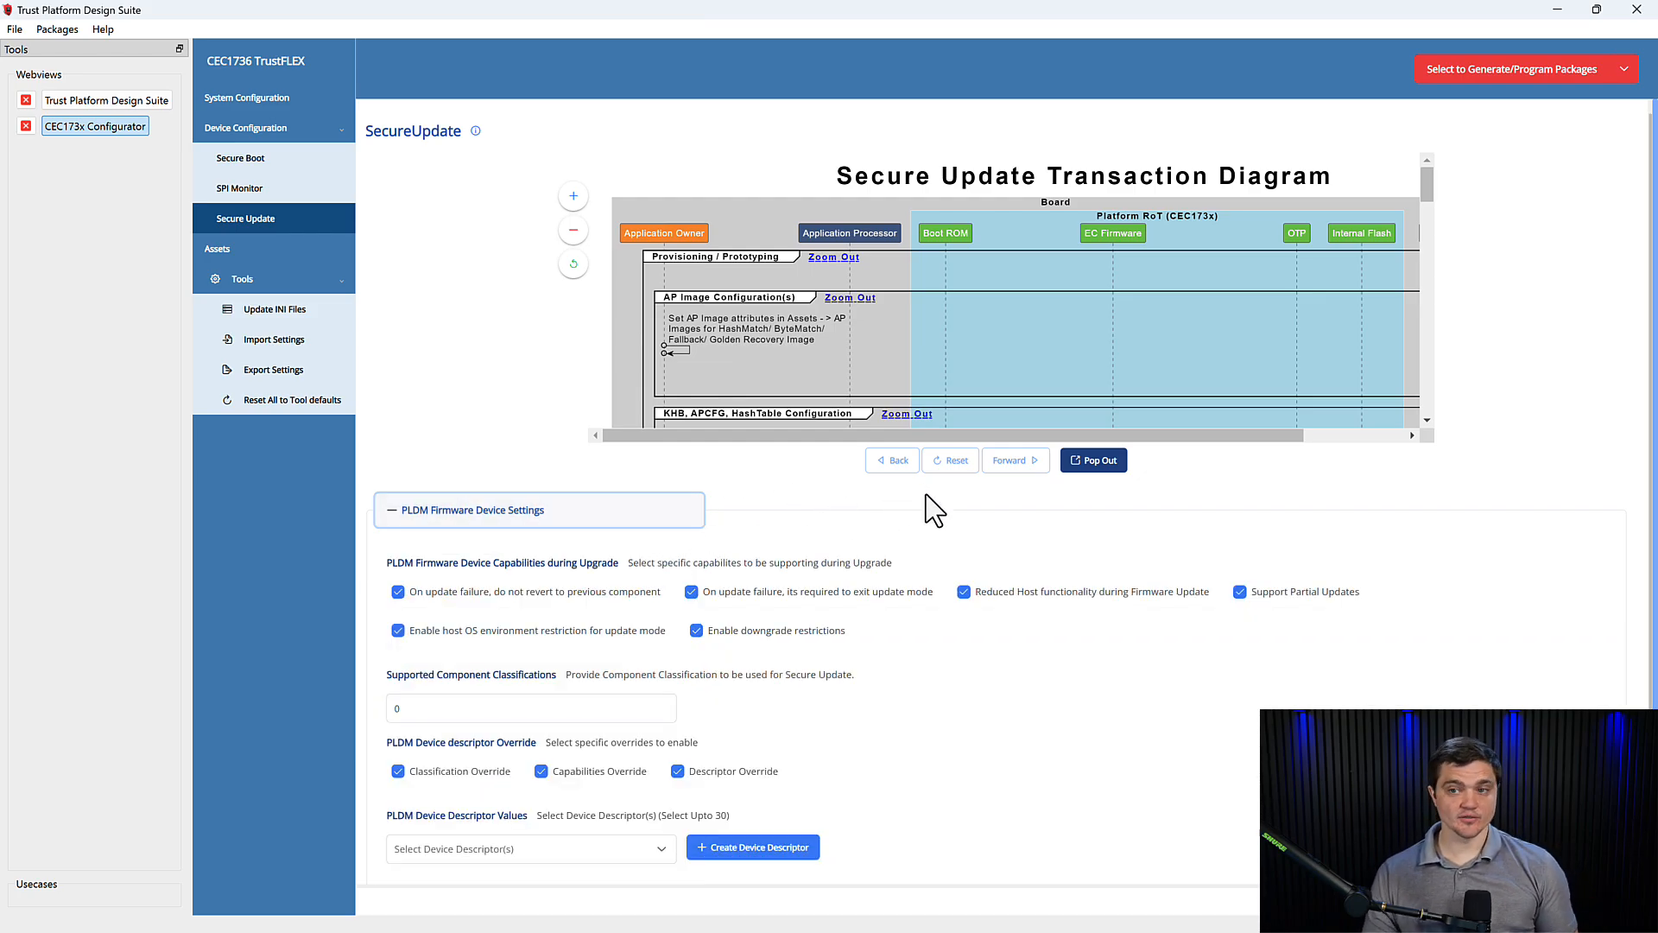
mouse_move(934, 502)
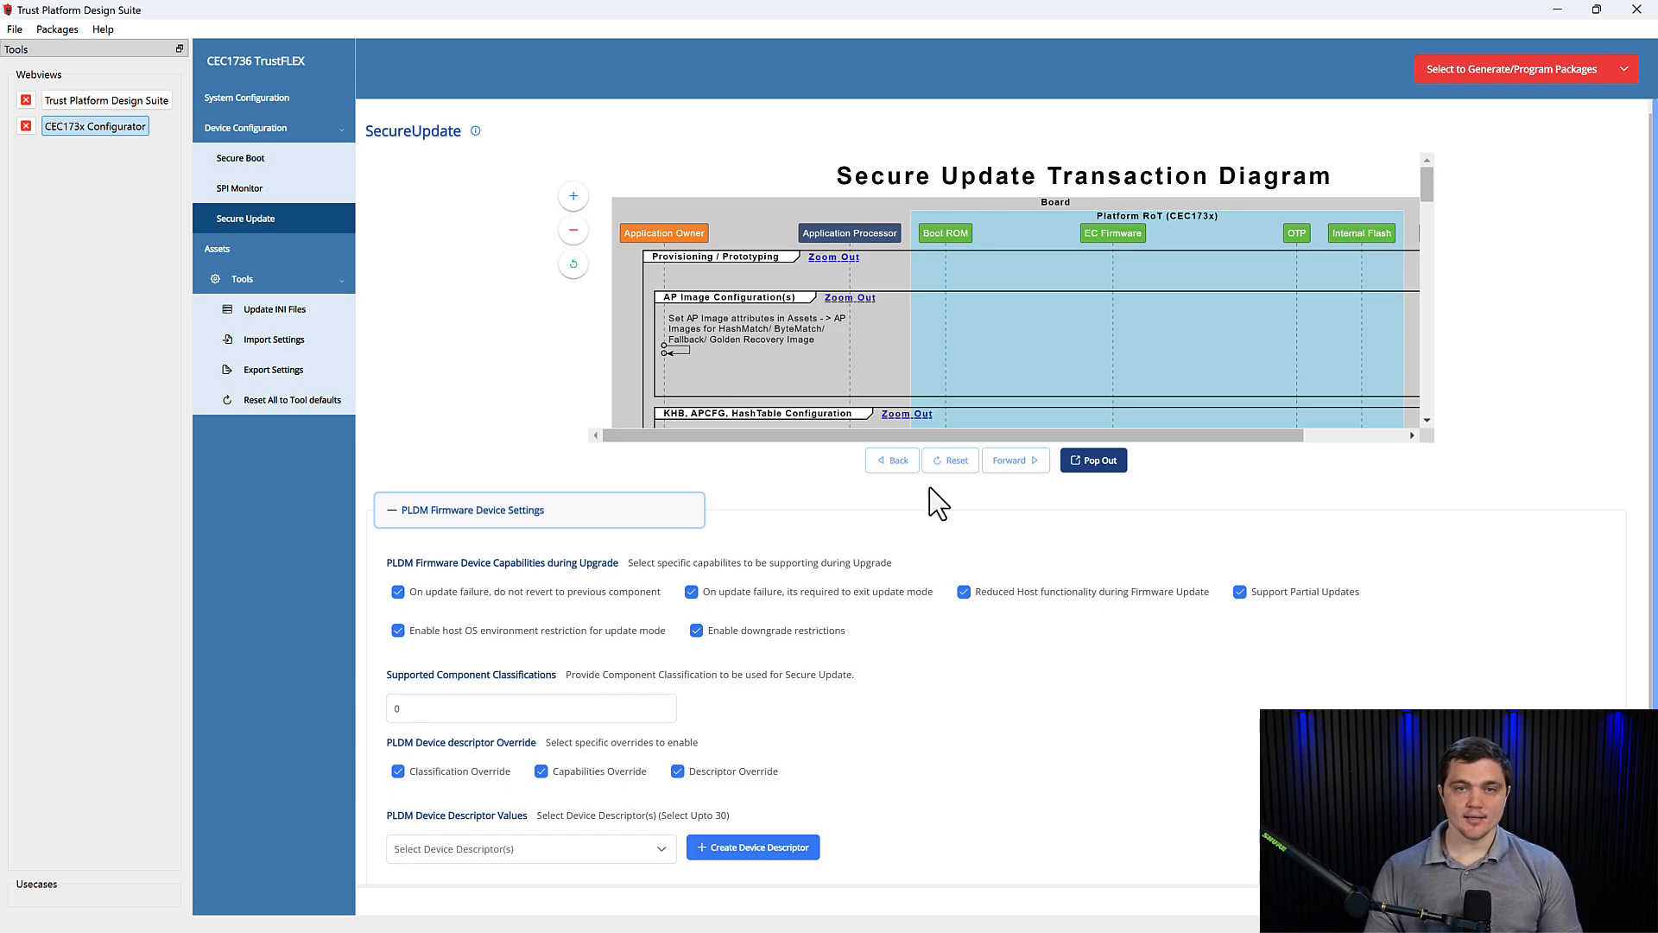
mouse_move(736, 696)
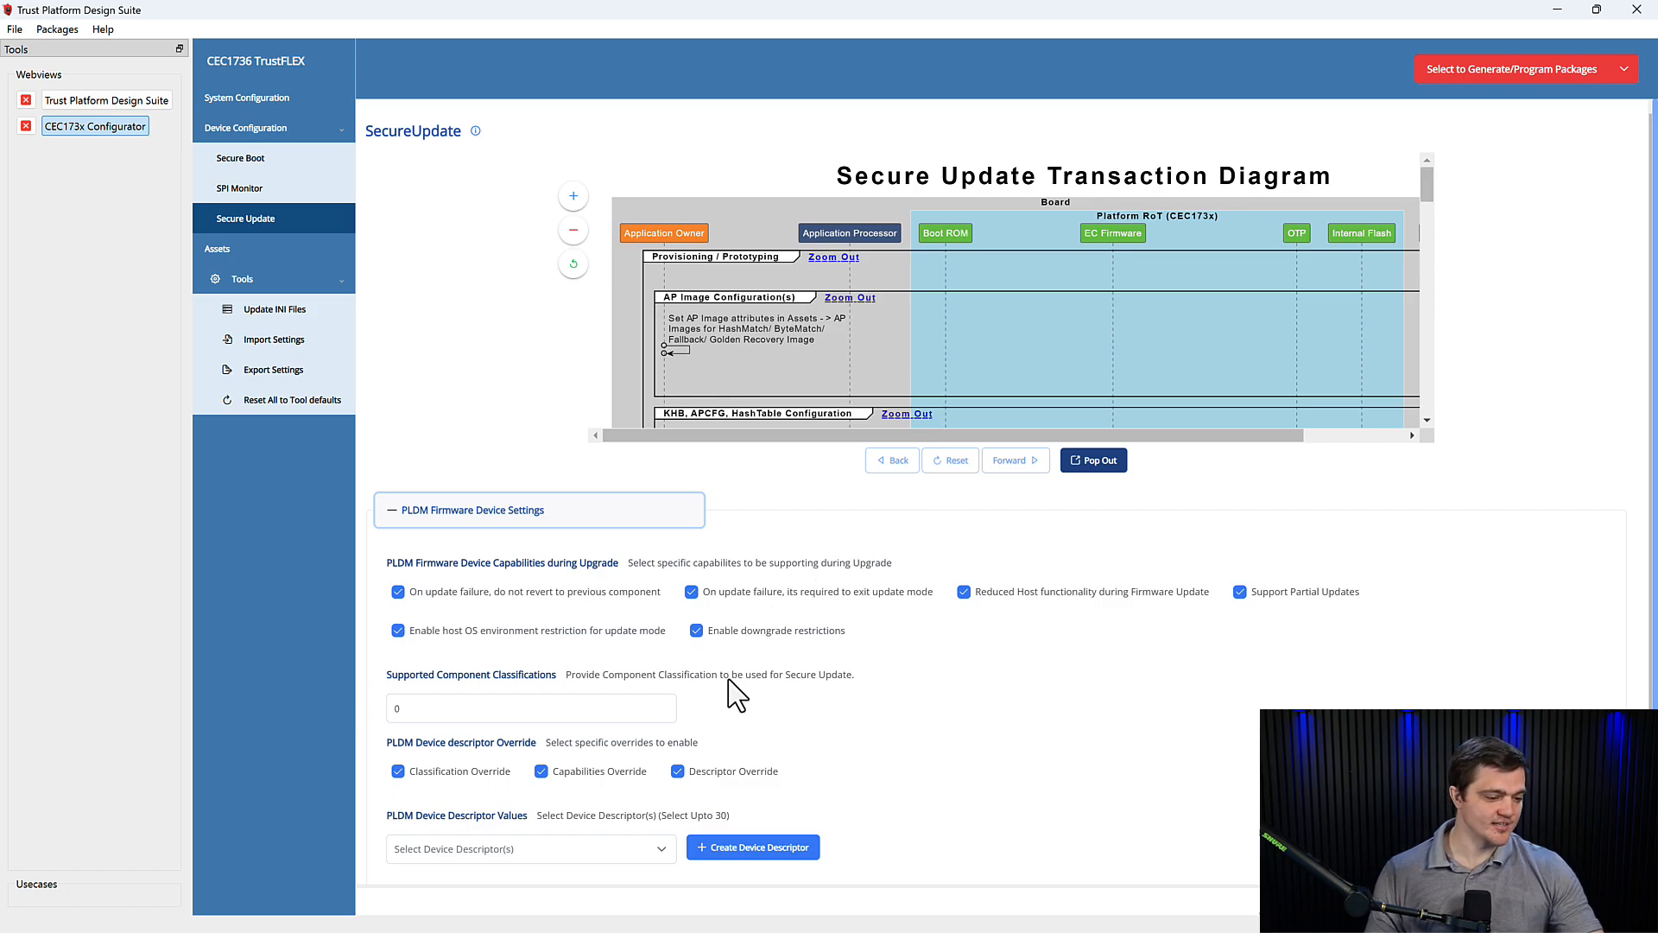
Review the Secure Update Package(s) and Stage and Restore Base Address settings, then collapse them.
left_click(473, 509)
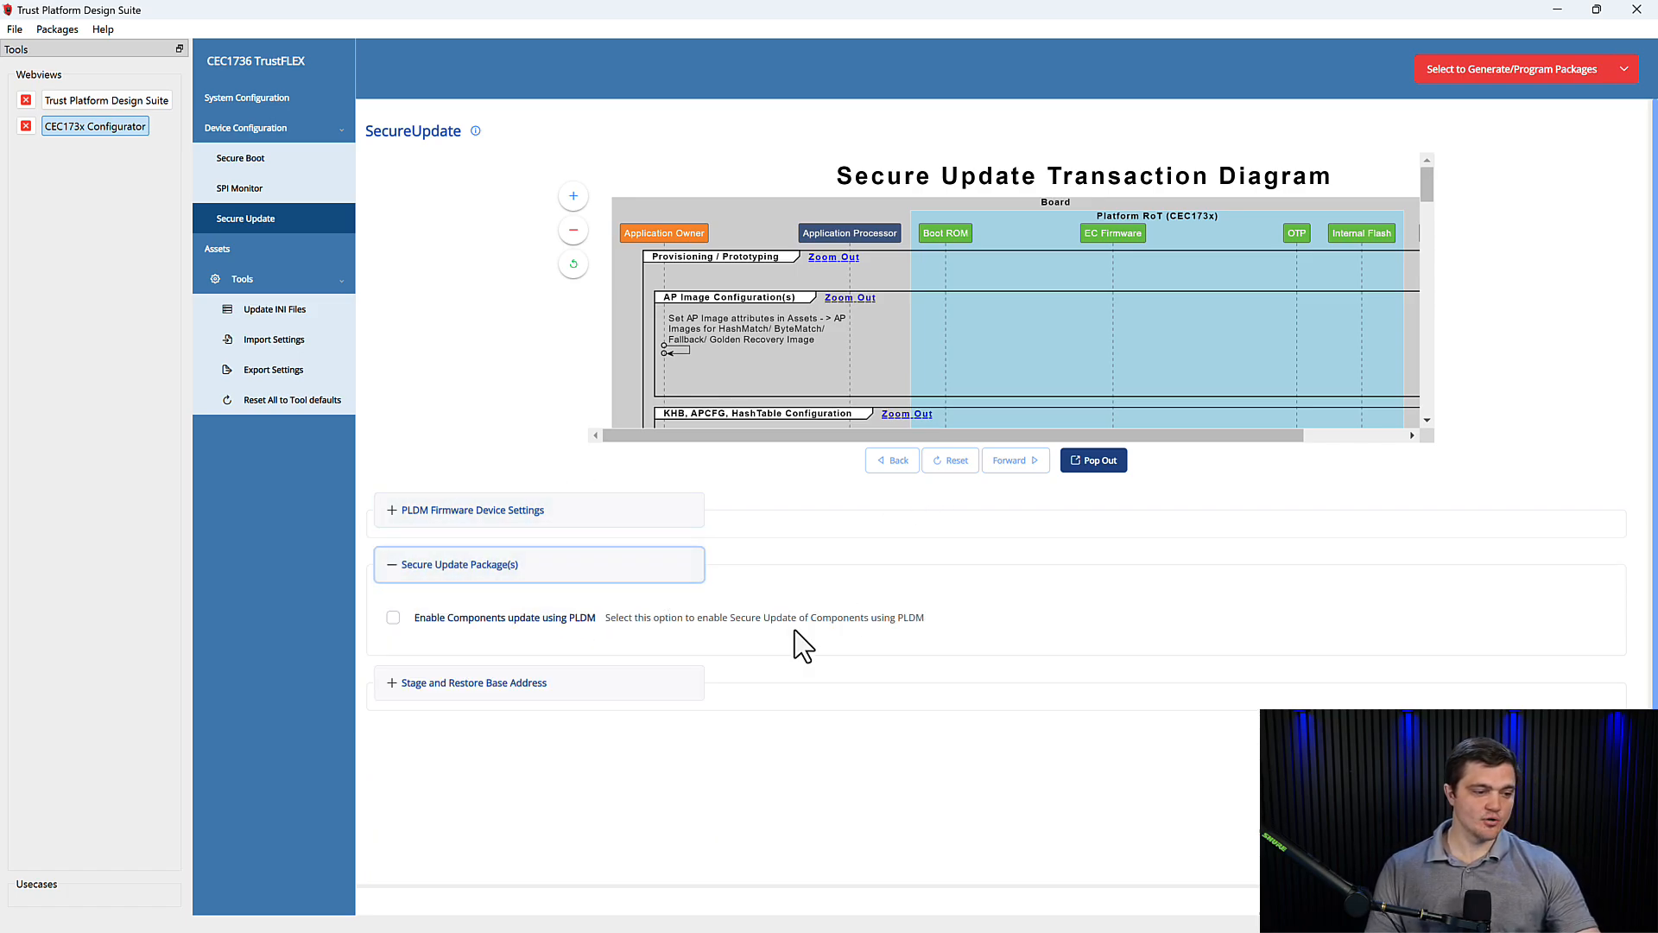
mouse_move(867, 642)
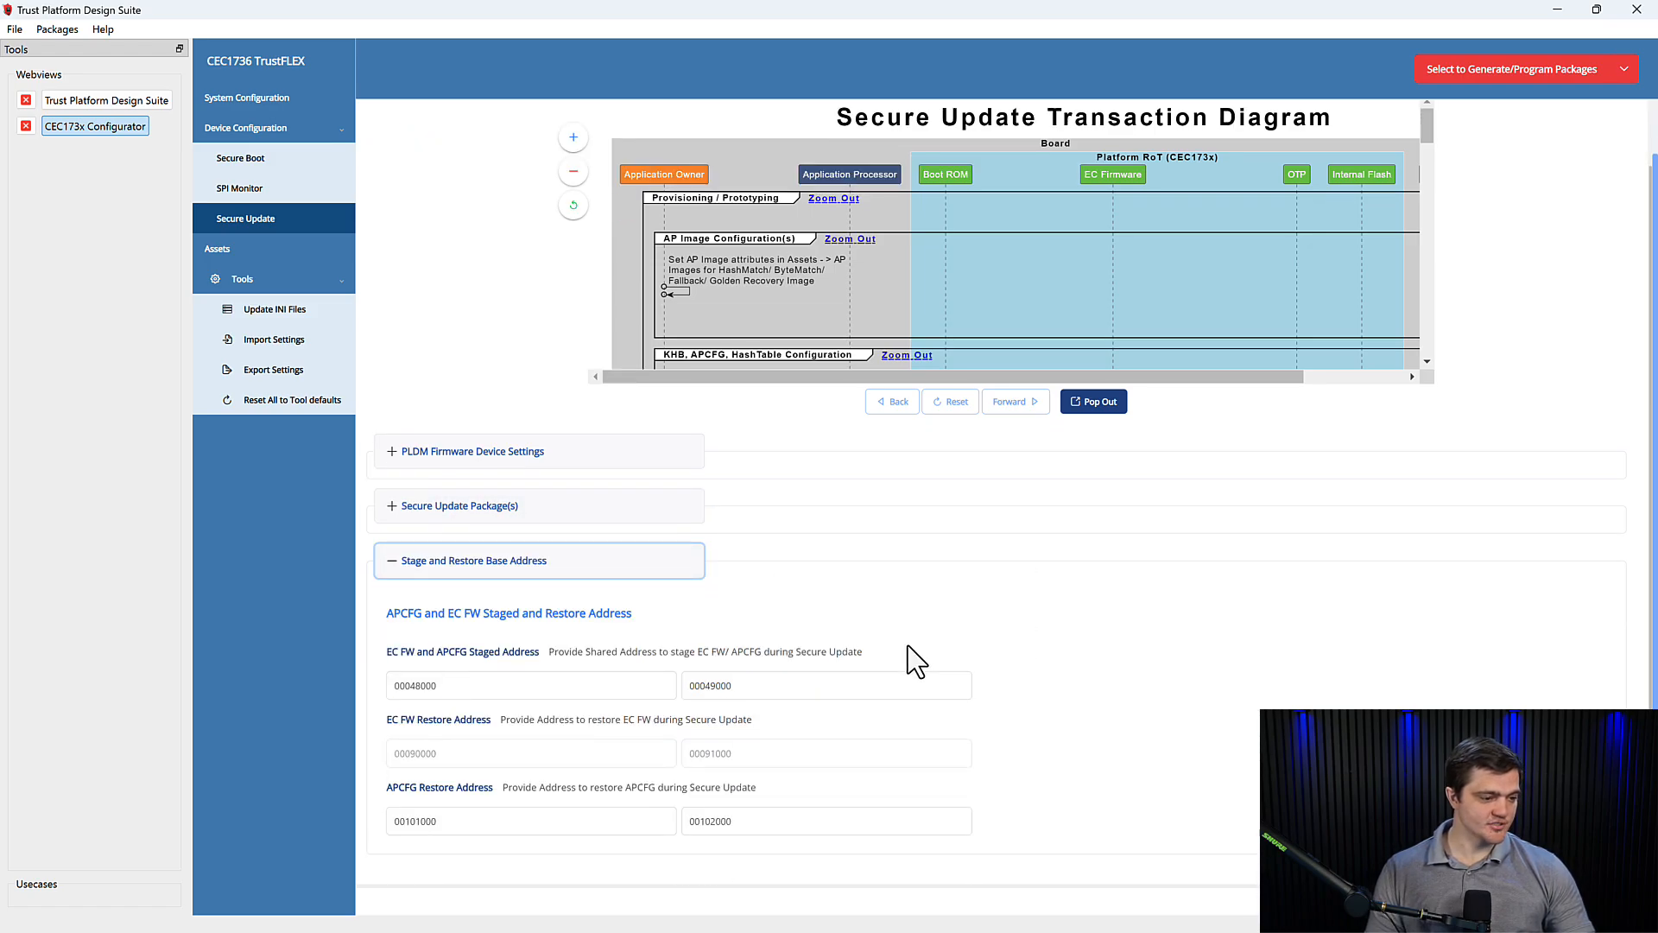
mouse_move(1153, 611)
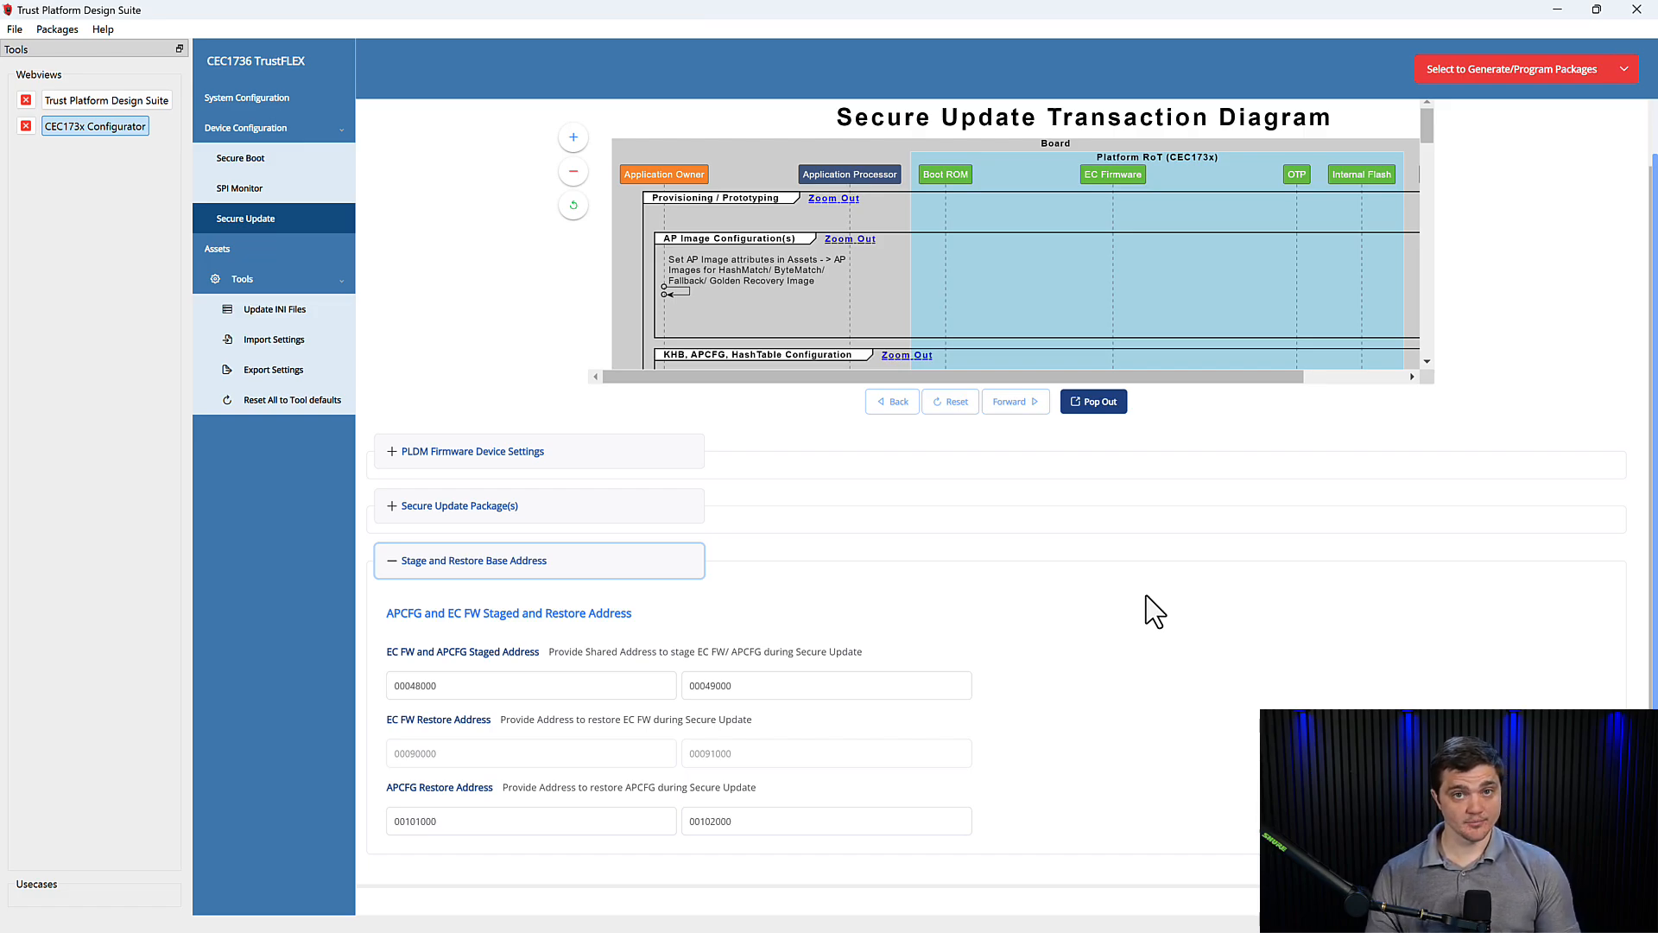
left_click(472, 560)
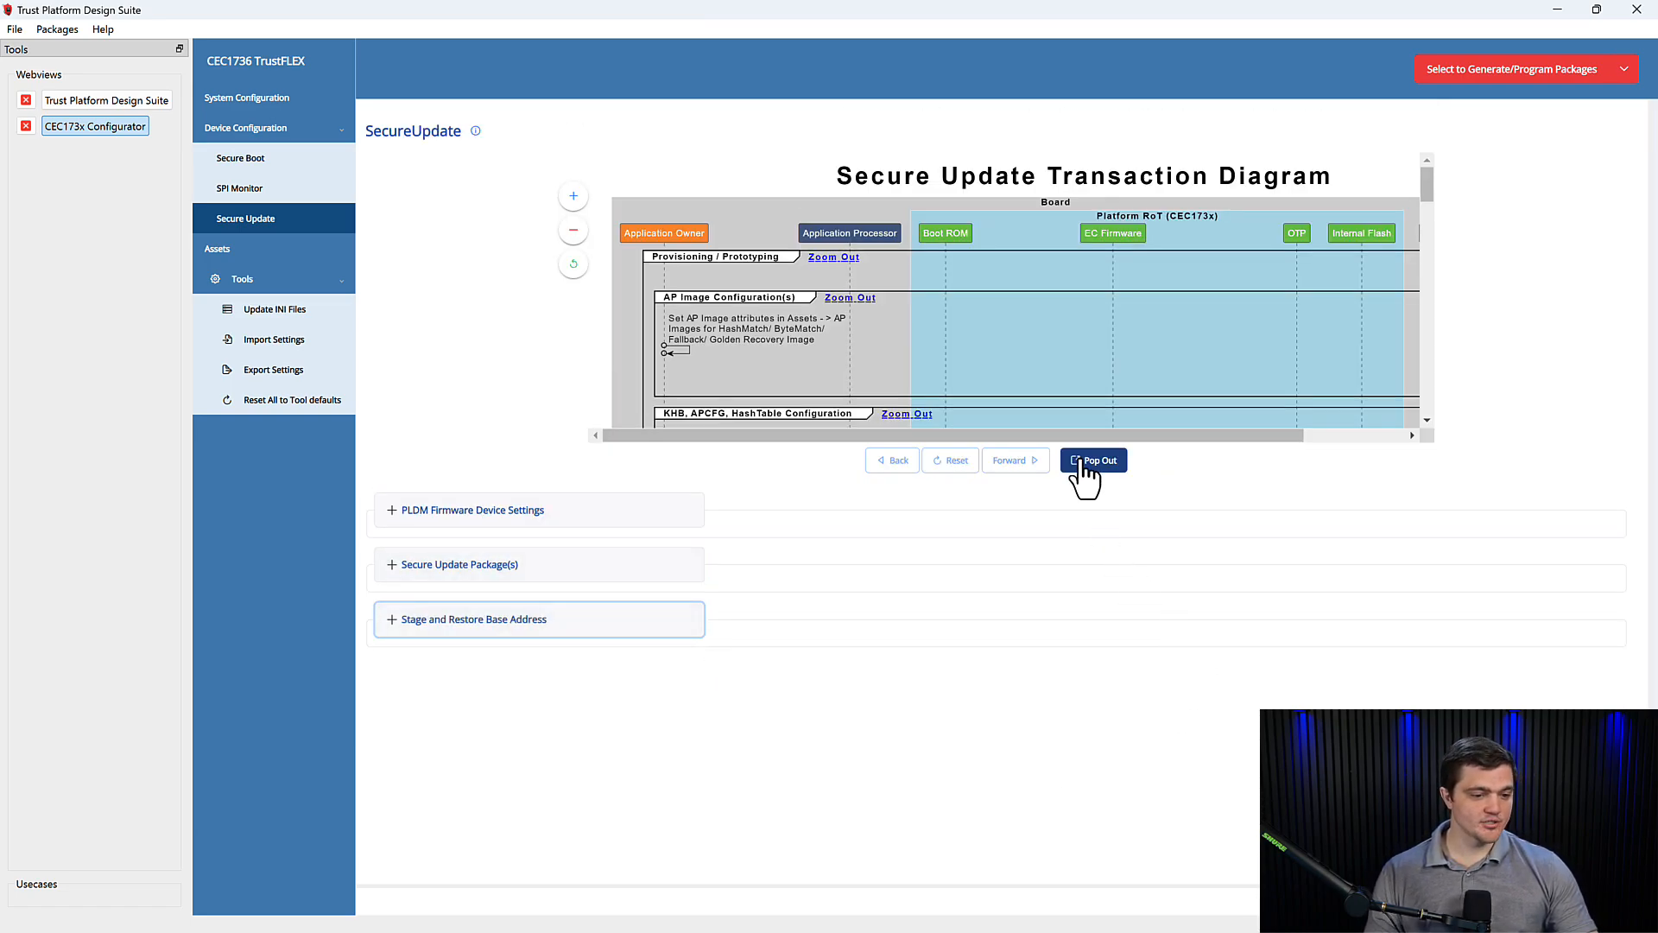
Pop out the Secure Update transaction diagram into its own window and scroll through its flow.
left_click(1092, 459)
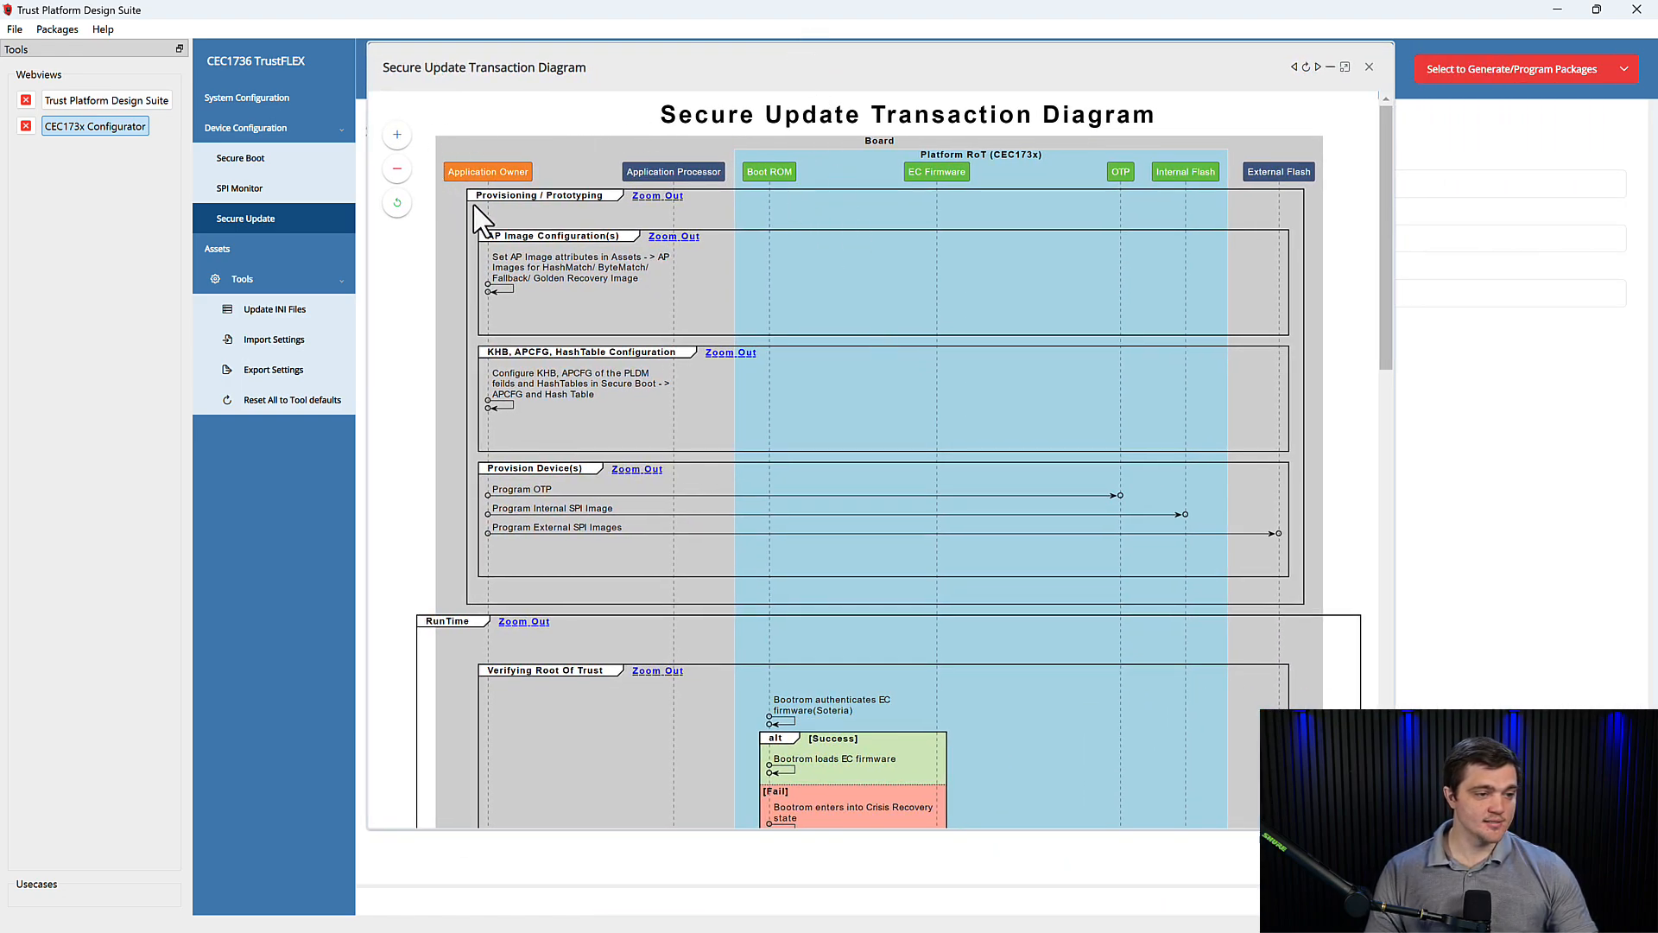
mouse_move(837, 200)
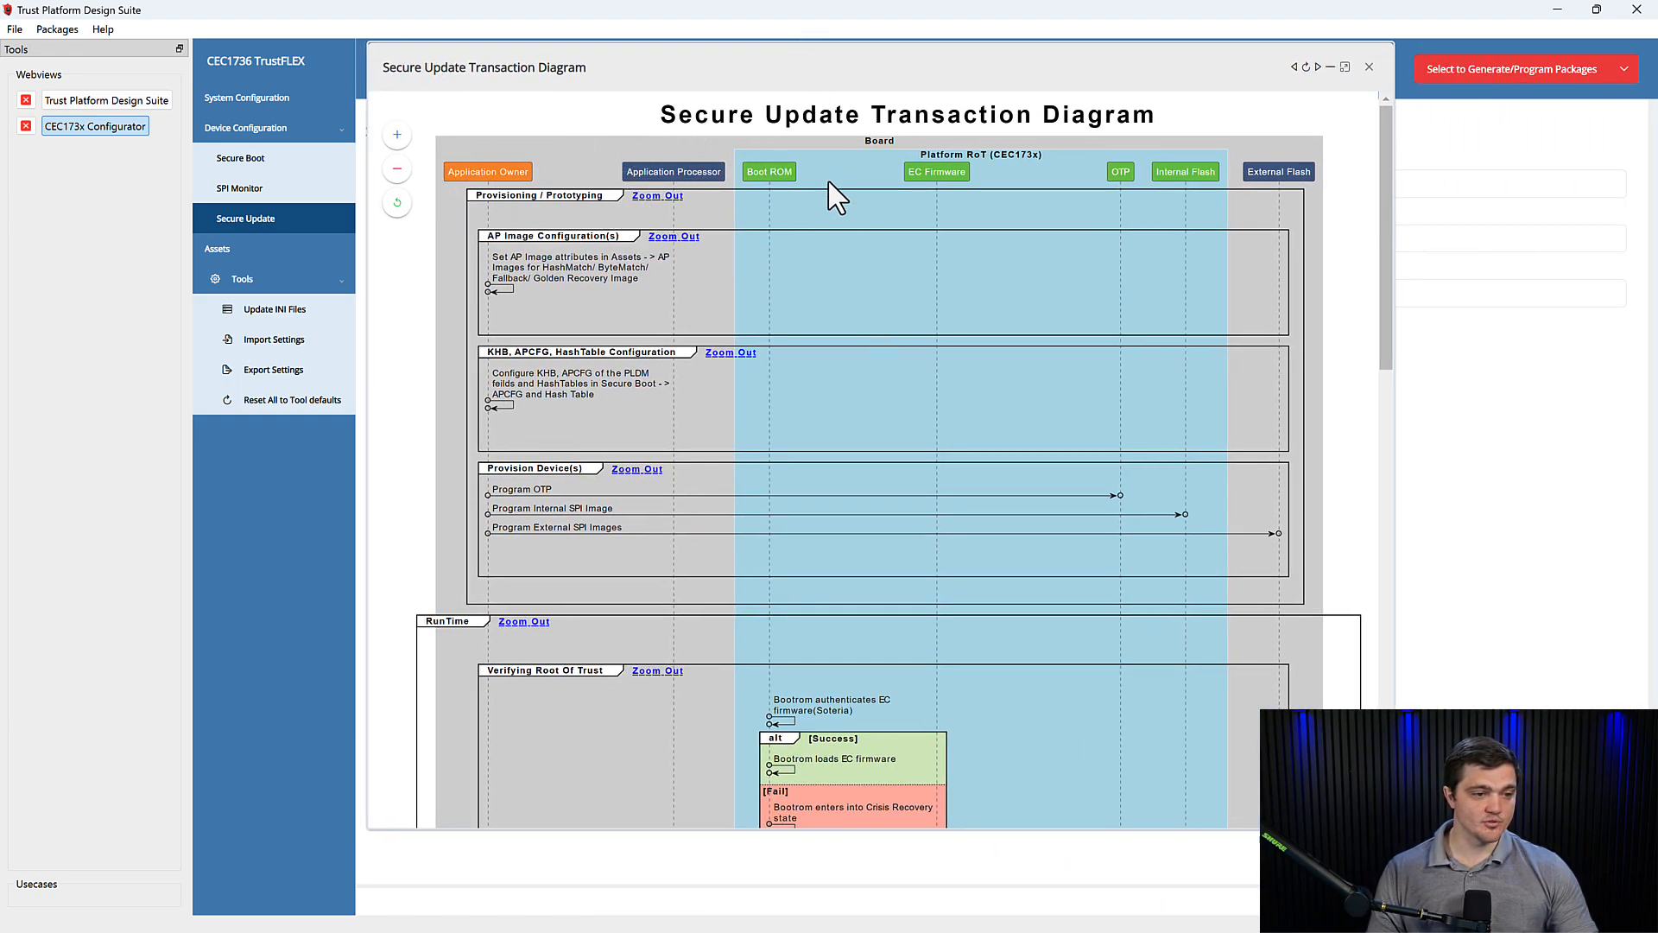
mouse_move(1216, 188)
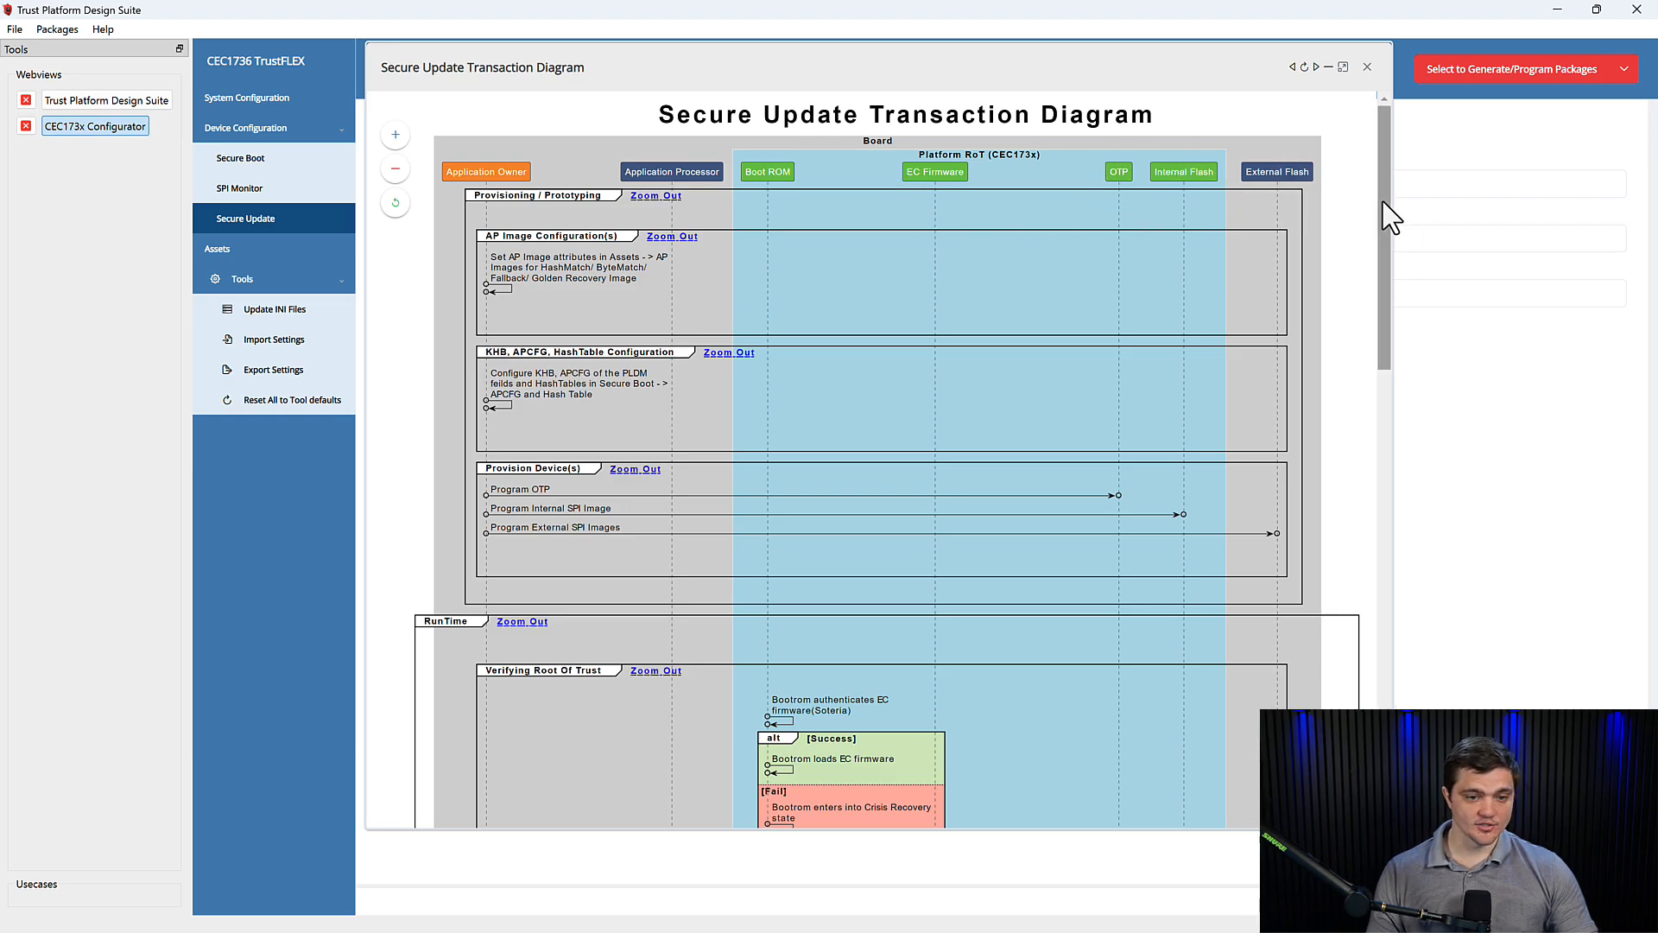
scroll("down", 3)
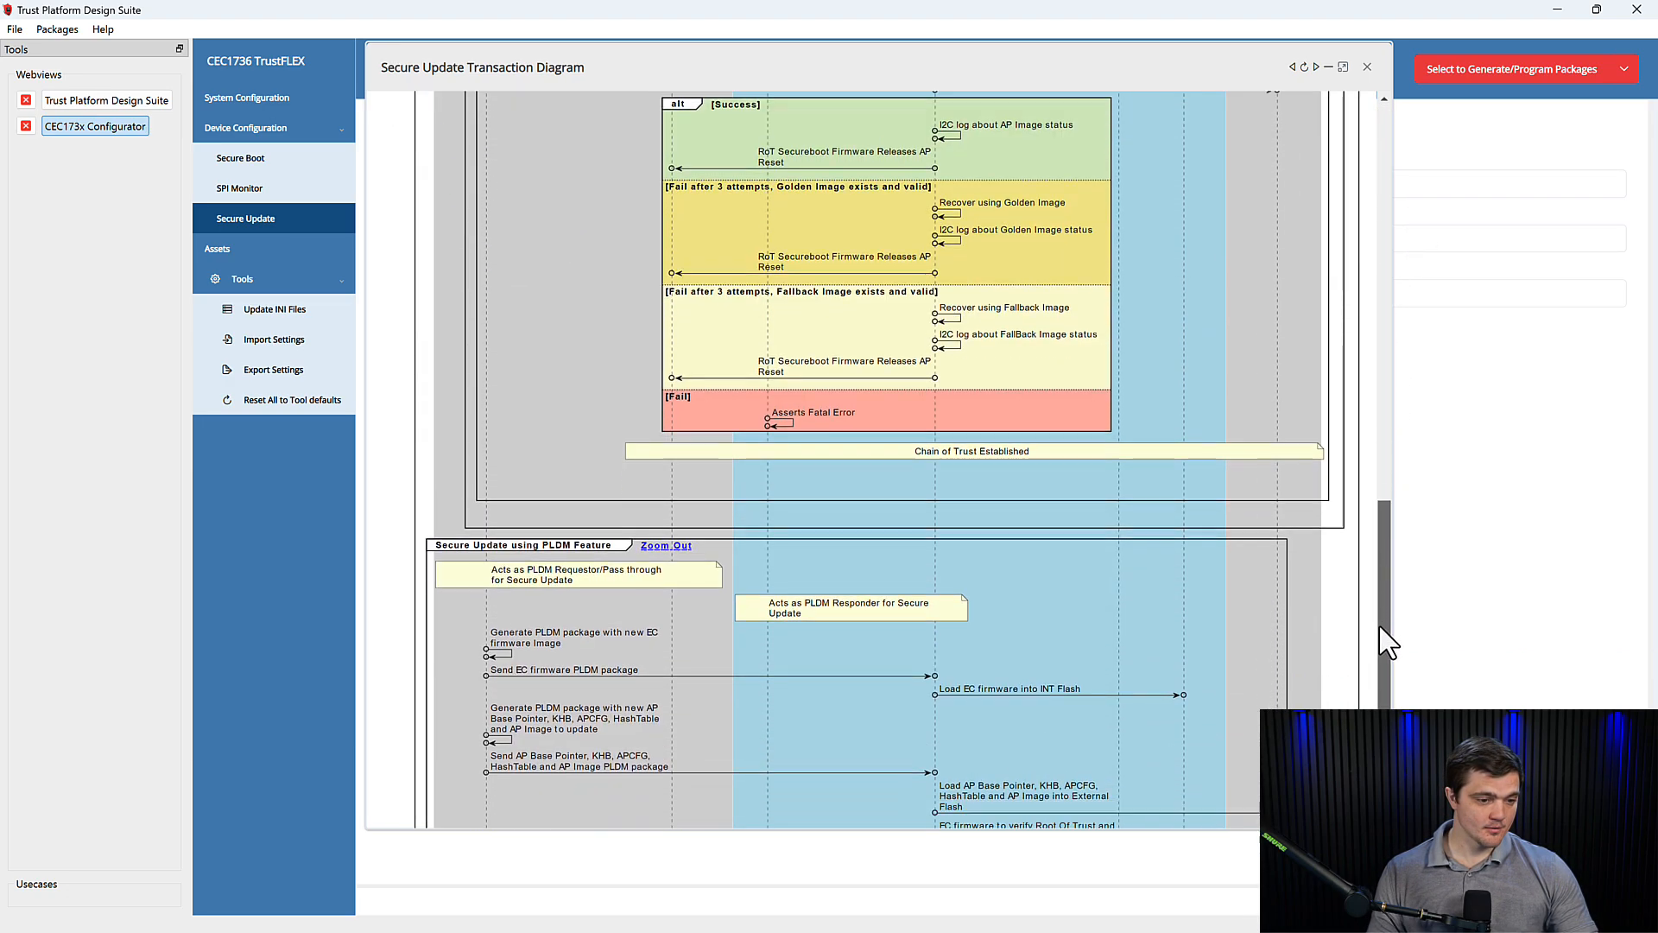
scroll("up", 3)
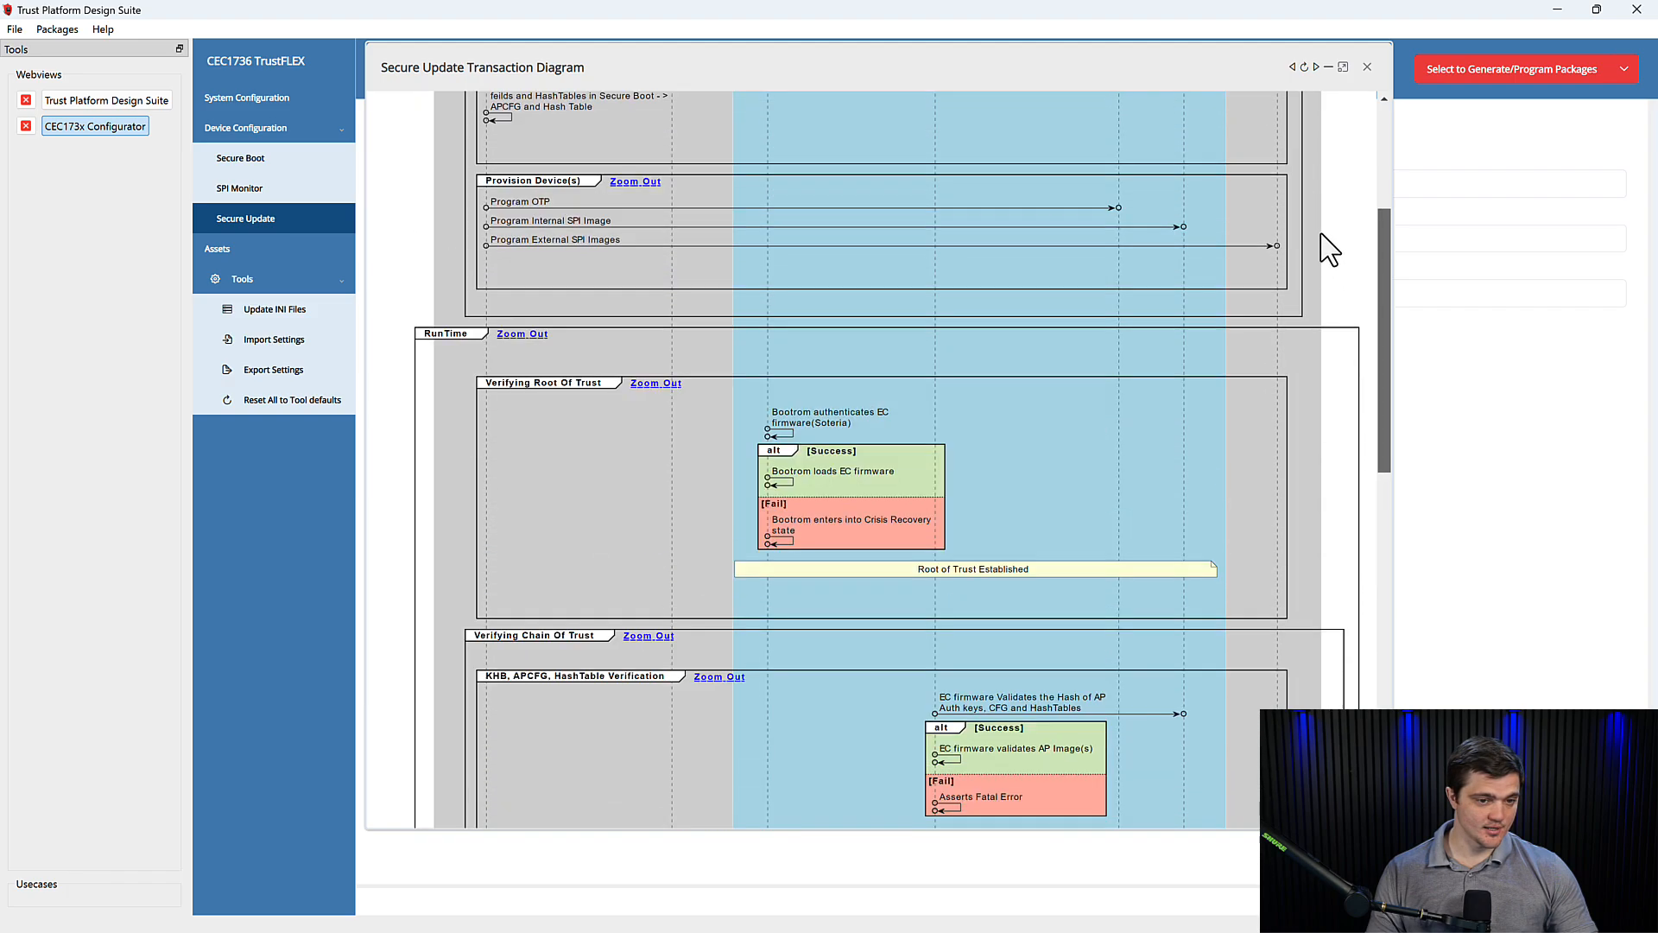
scroll("up", 3)
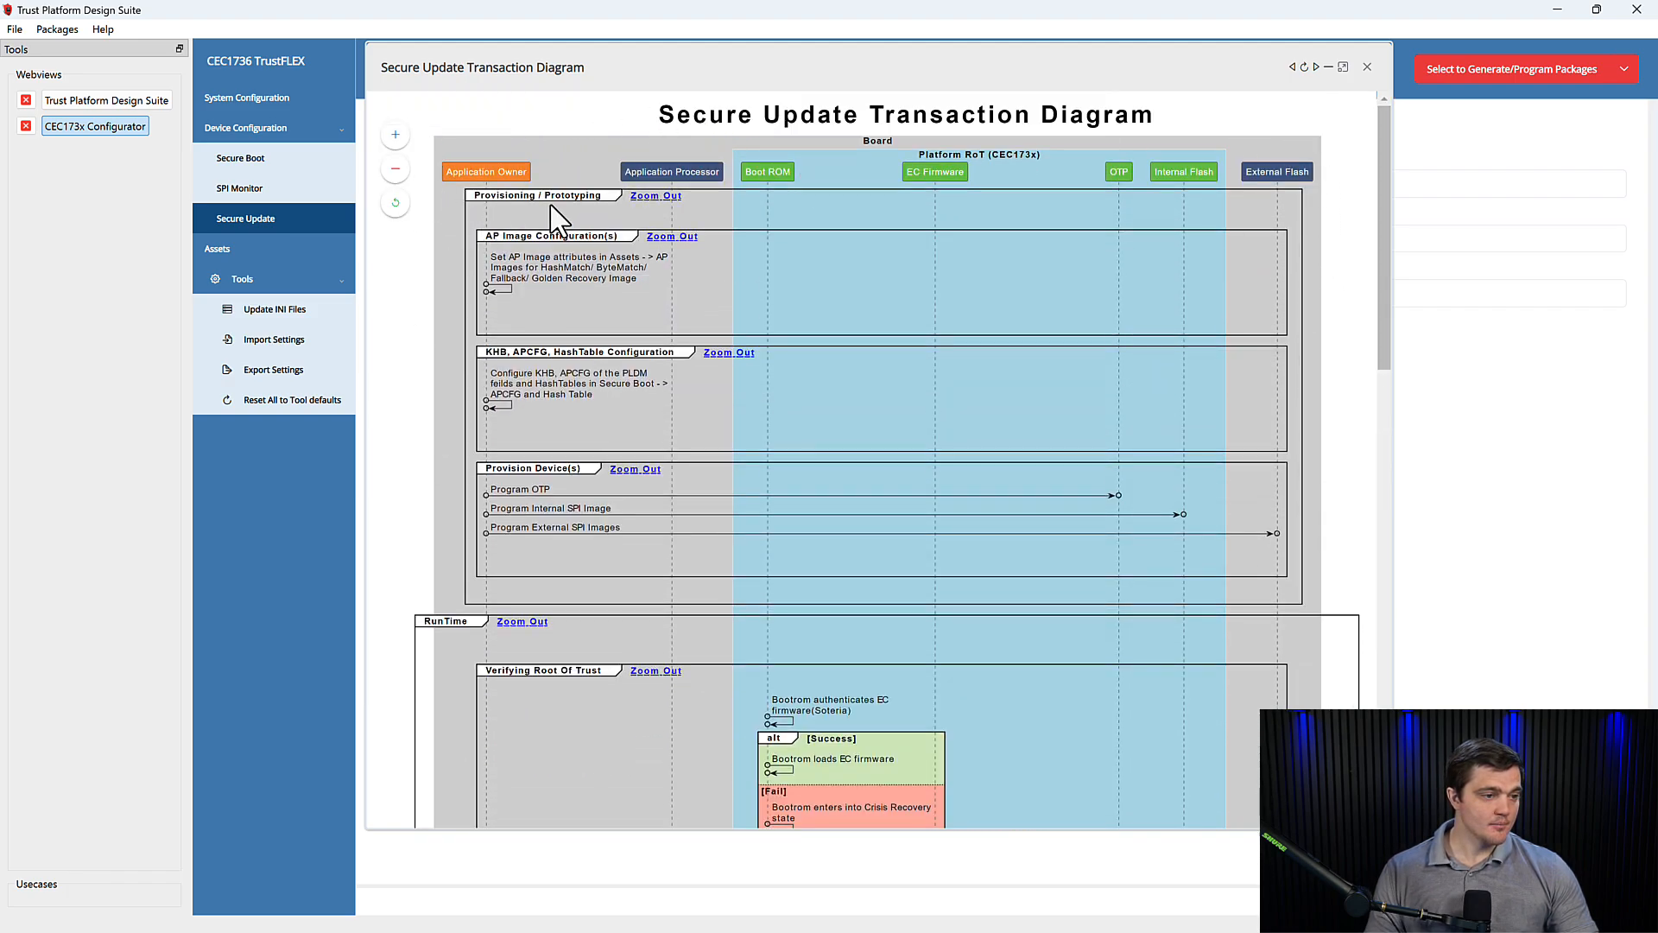
mouse_move(673, 214)
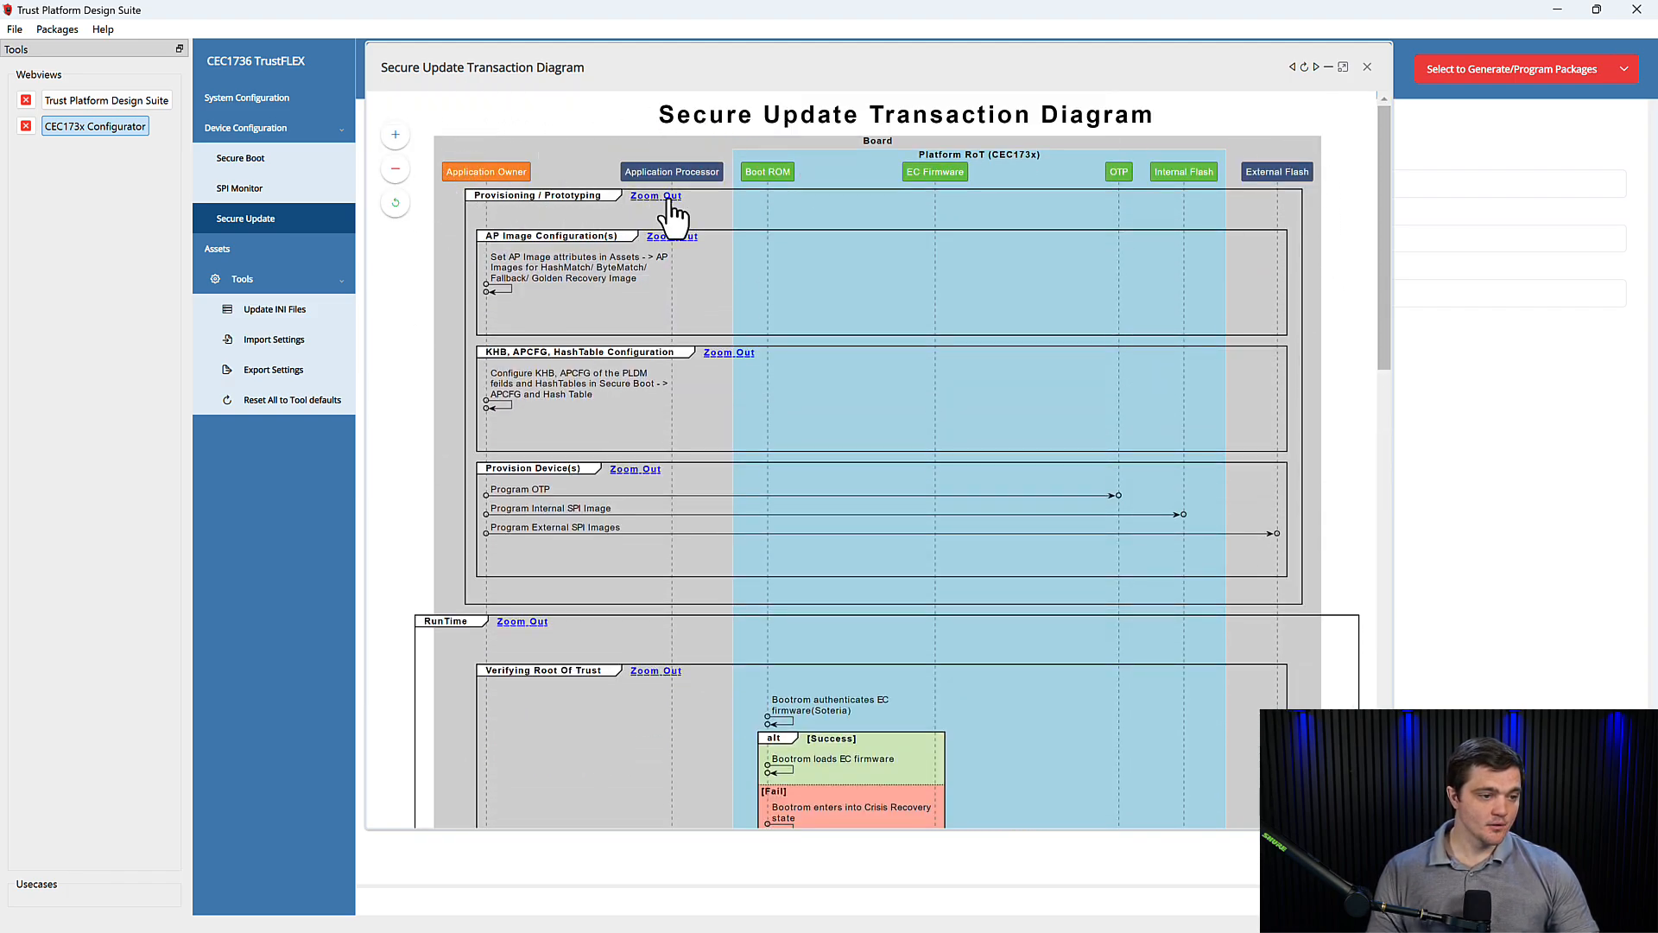
mouse_move(772, 164)
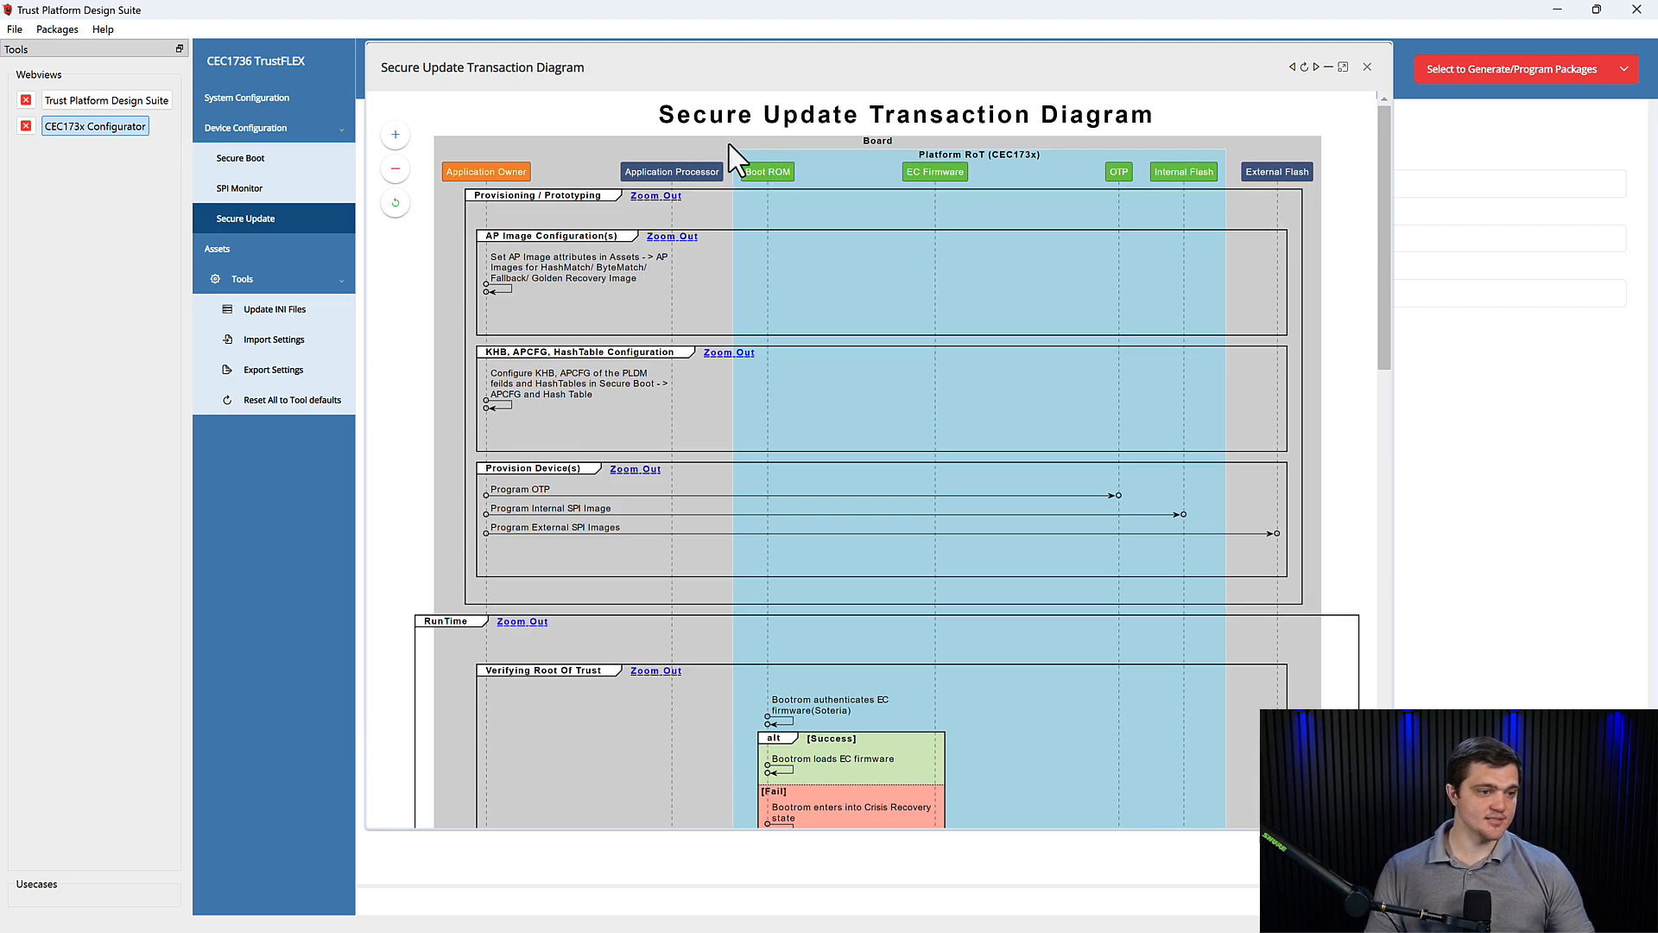
mouse_move(972, 172)
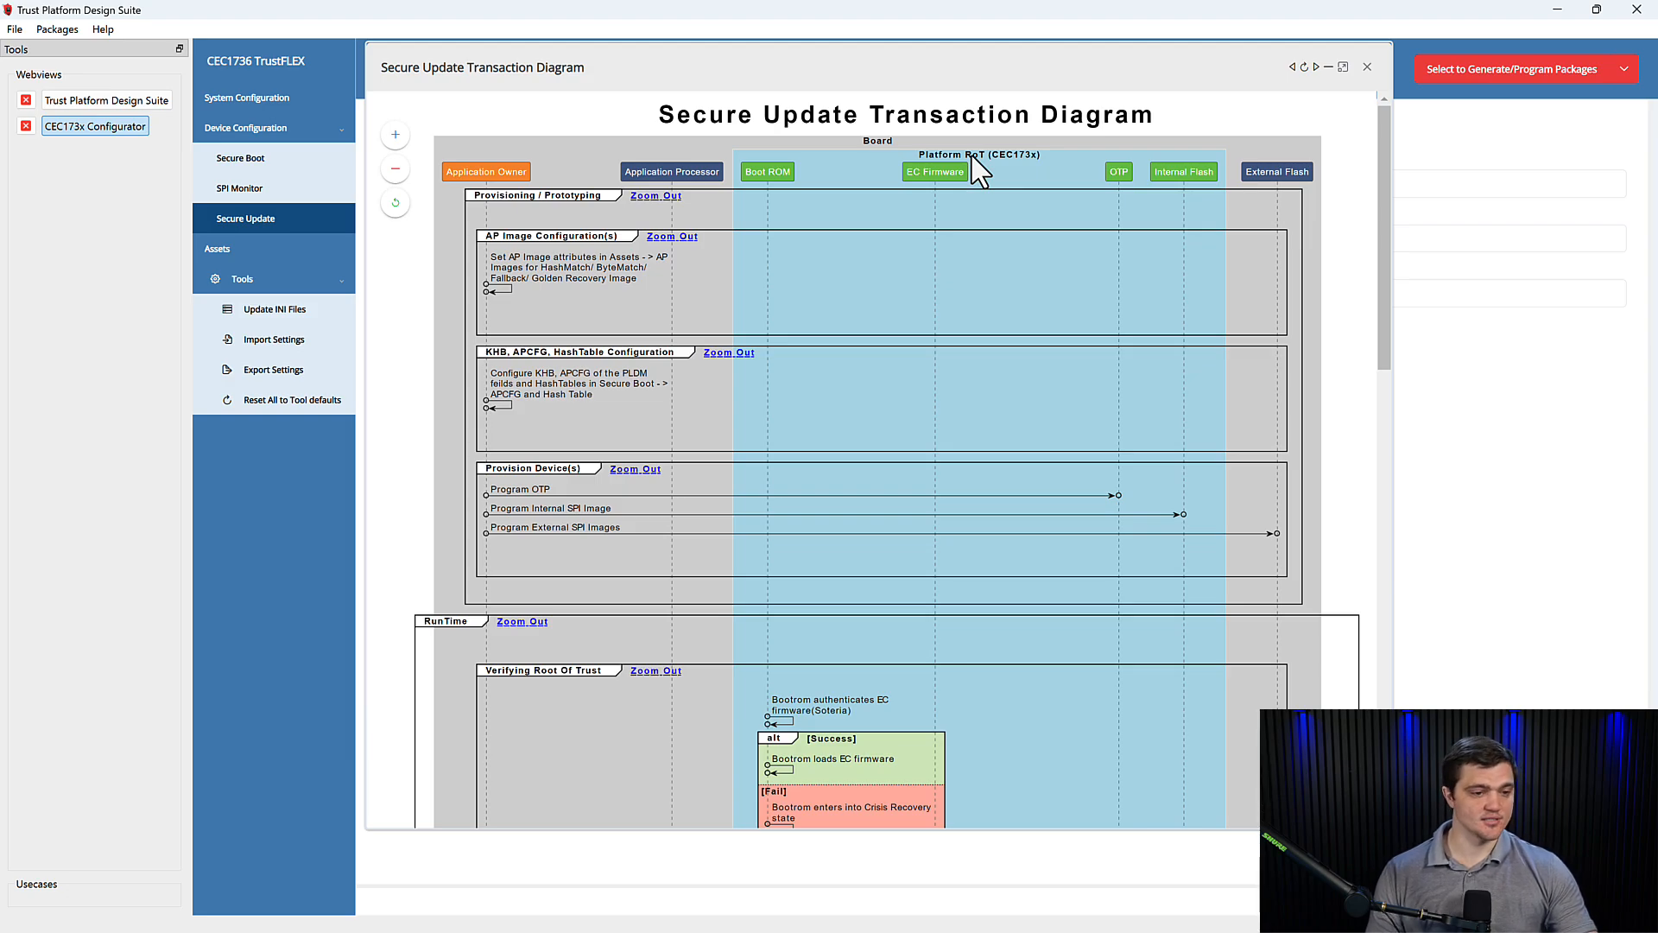
mouse_move(1136, 185)
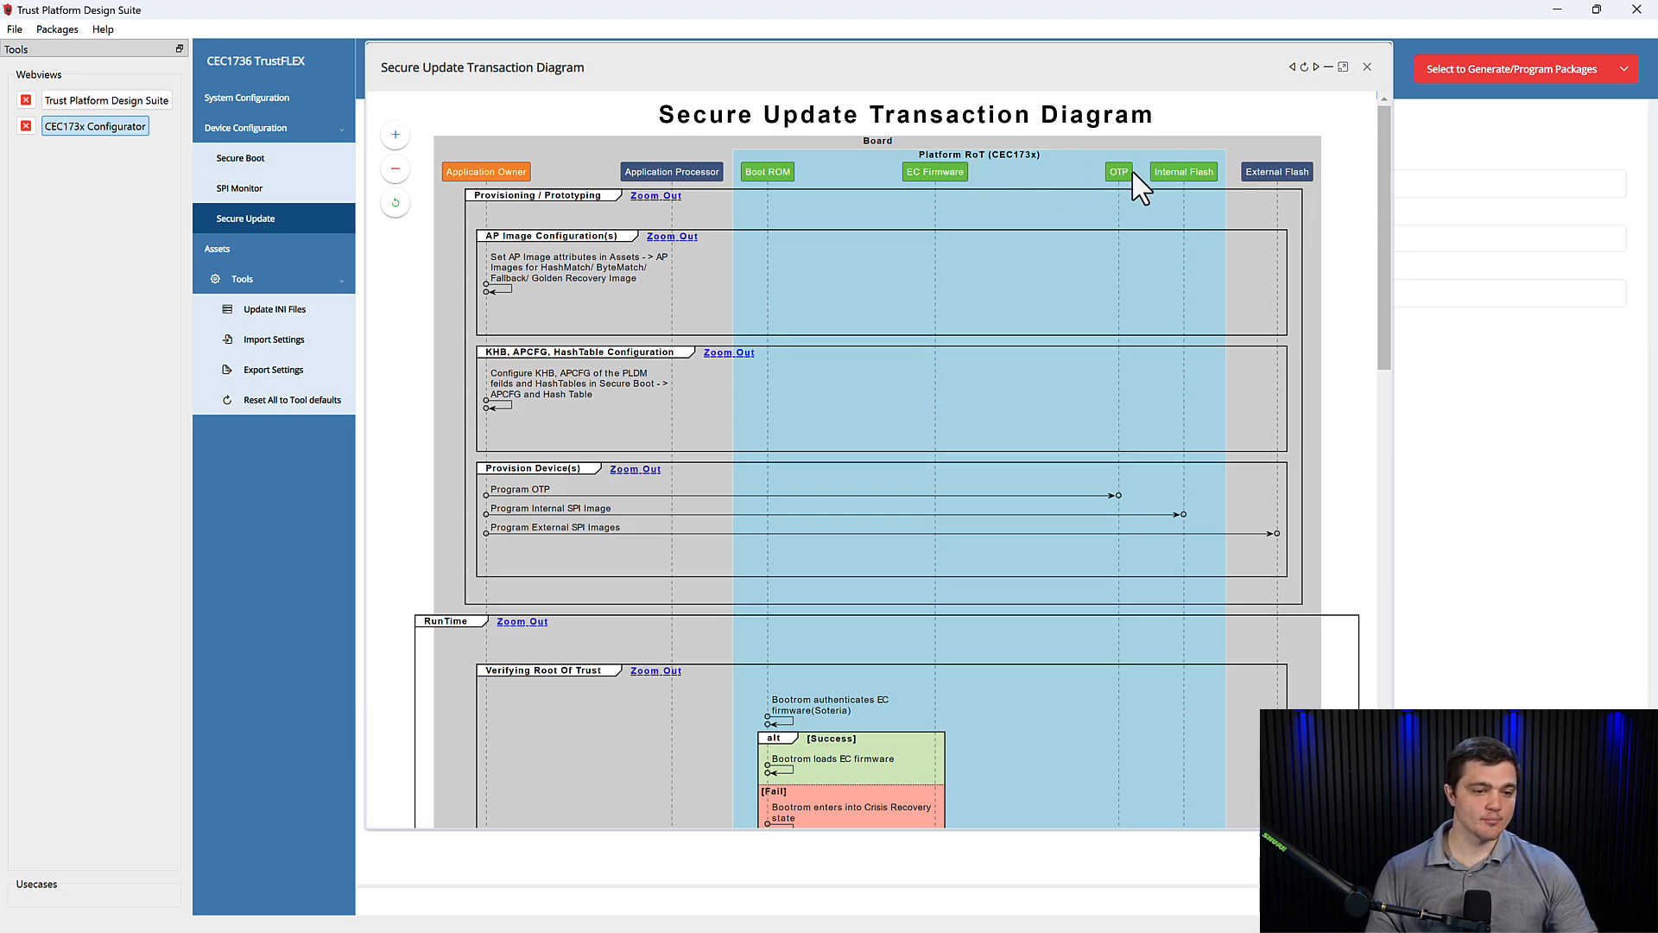
mouse_move(1194, 223)
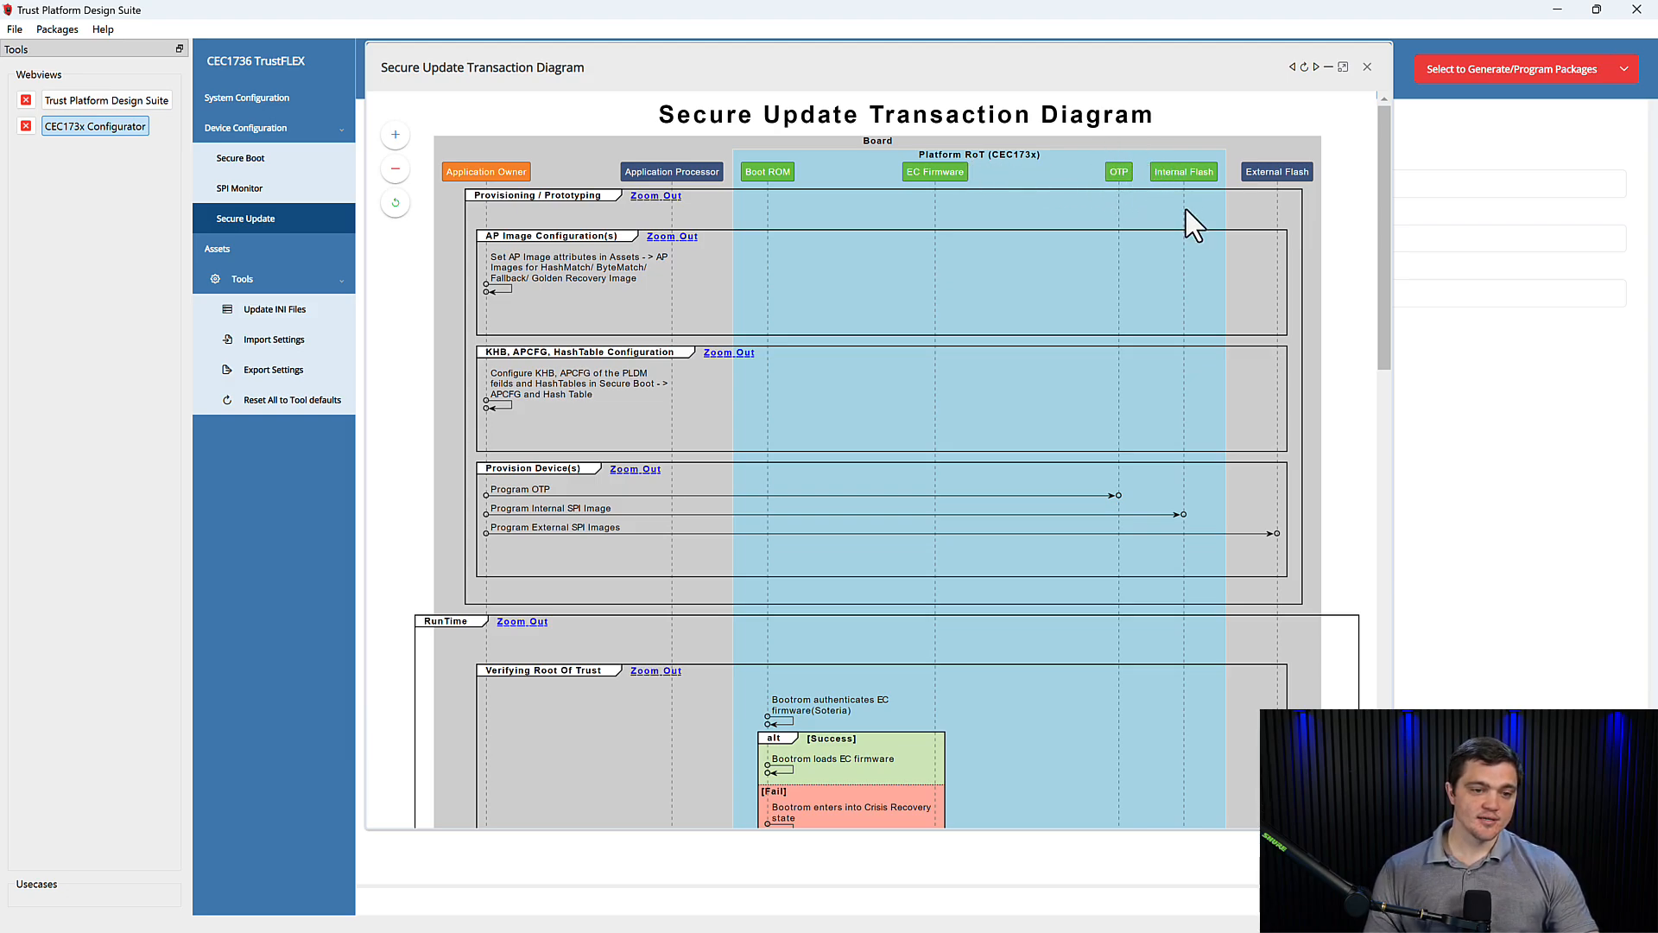
mouse_move(1310, 205)
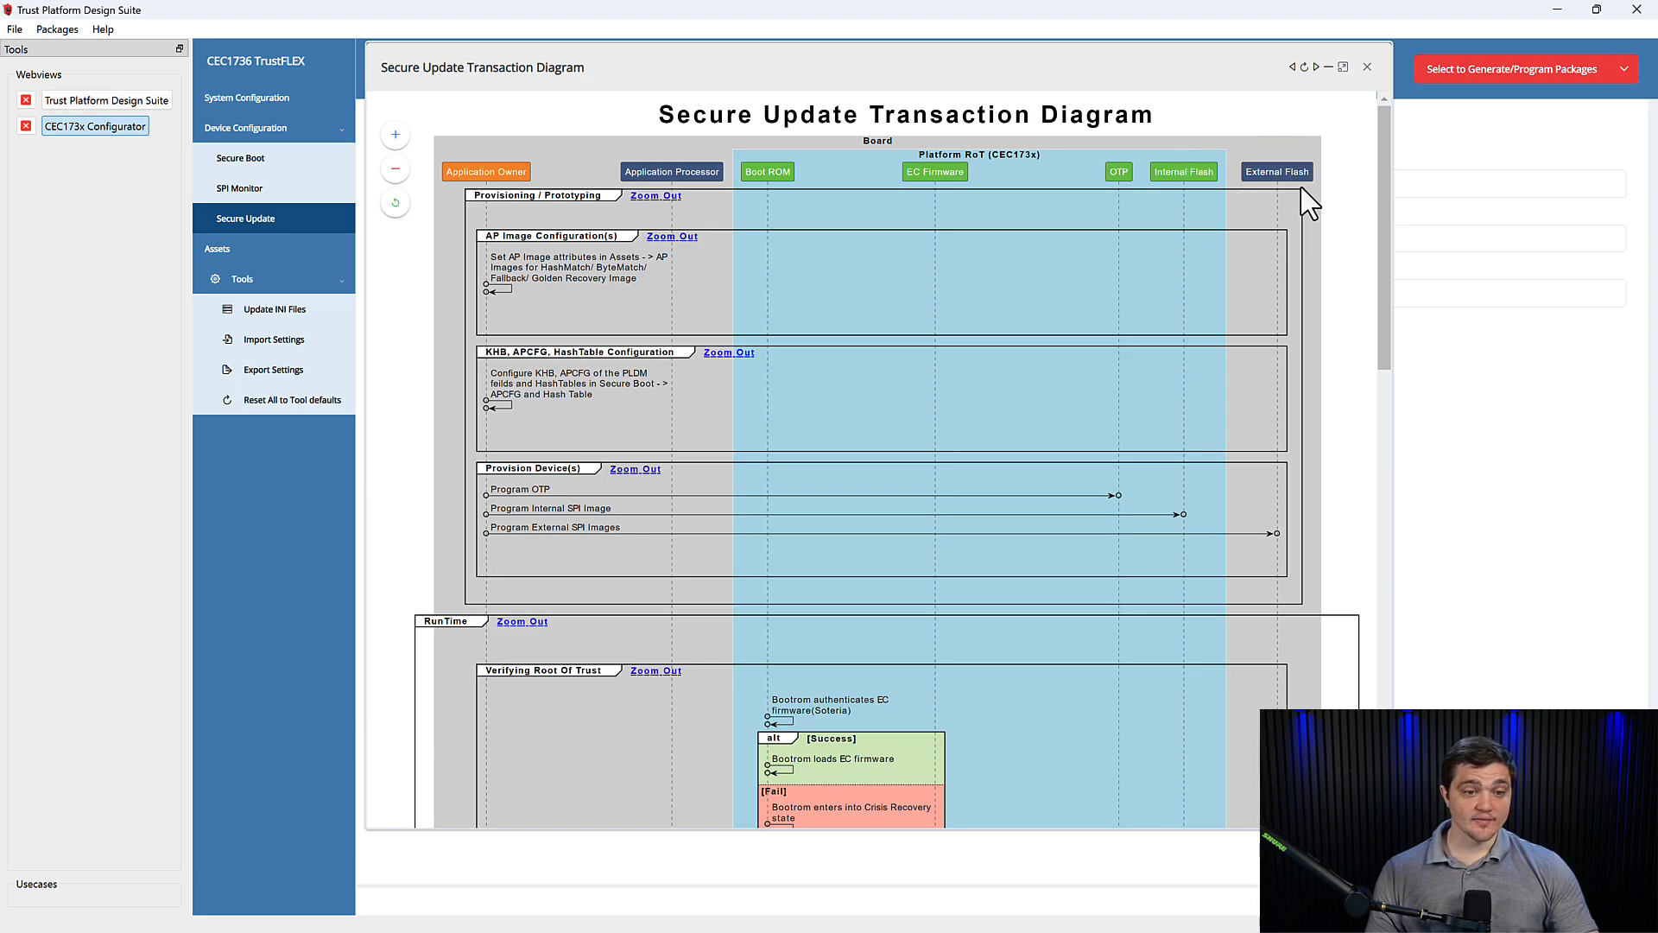
mouse_move(1280, 157)
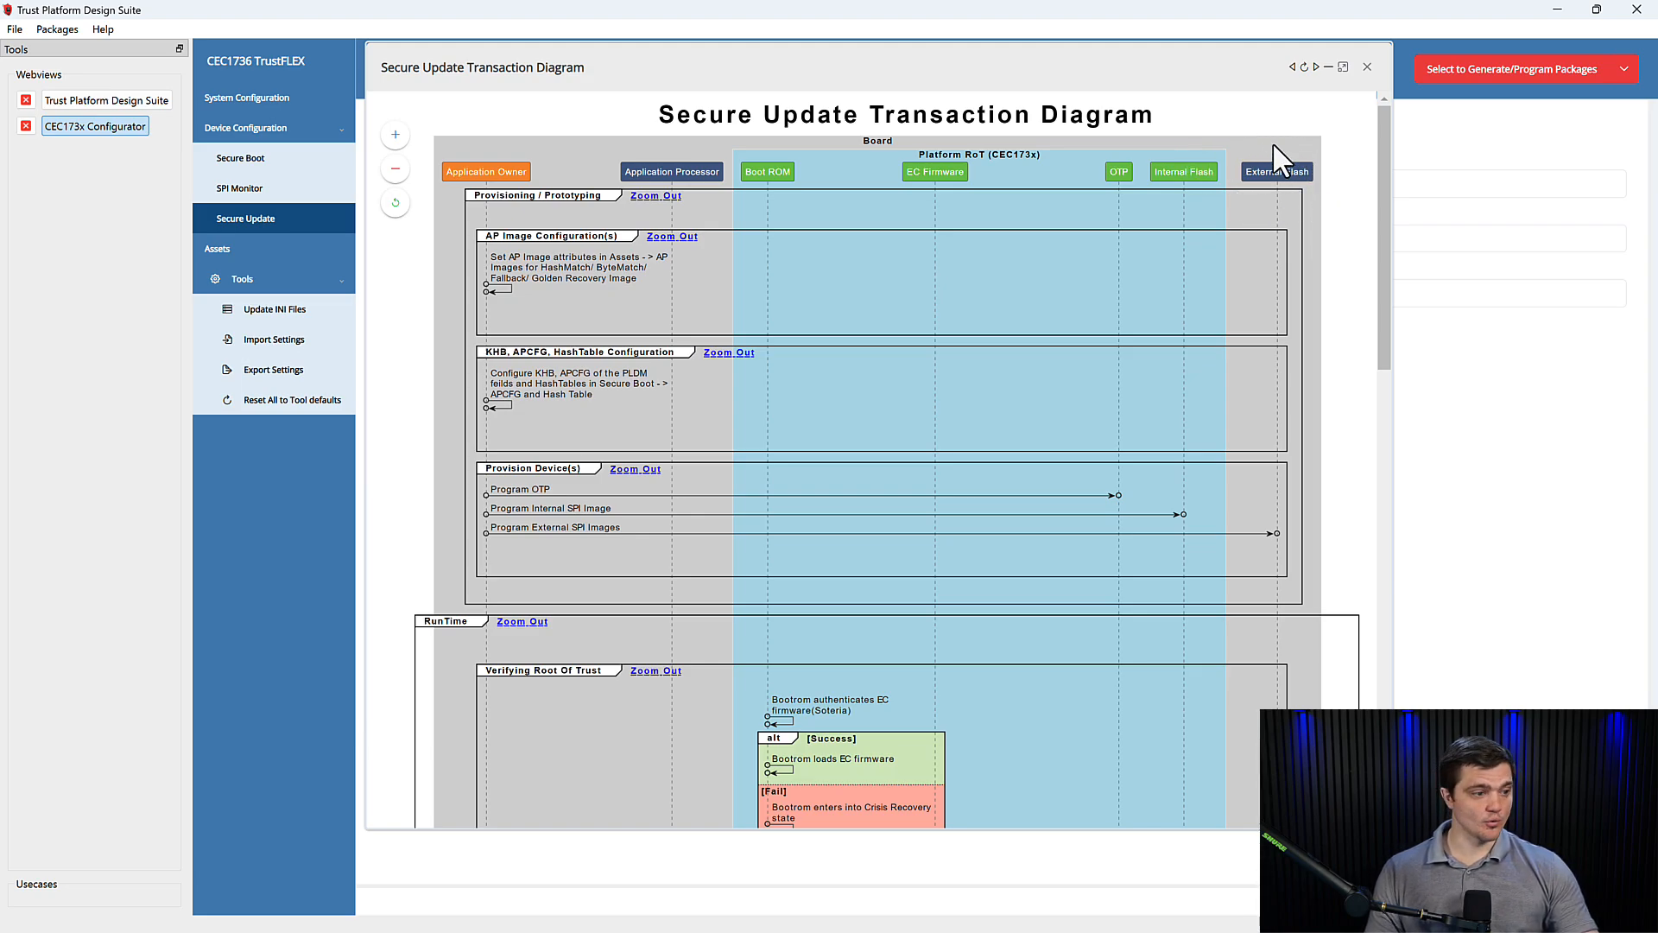